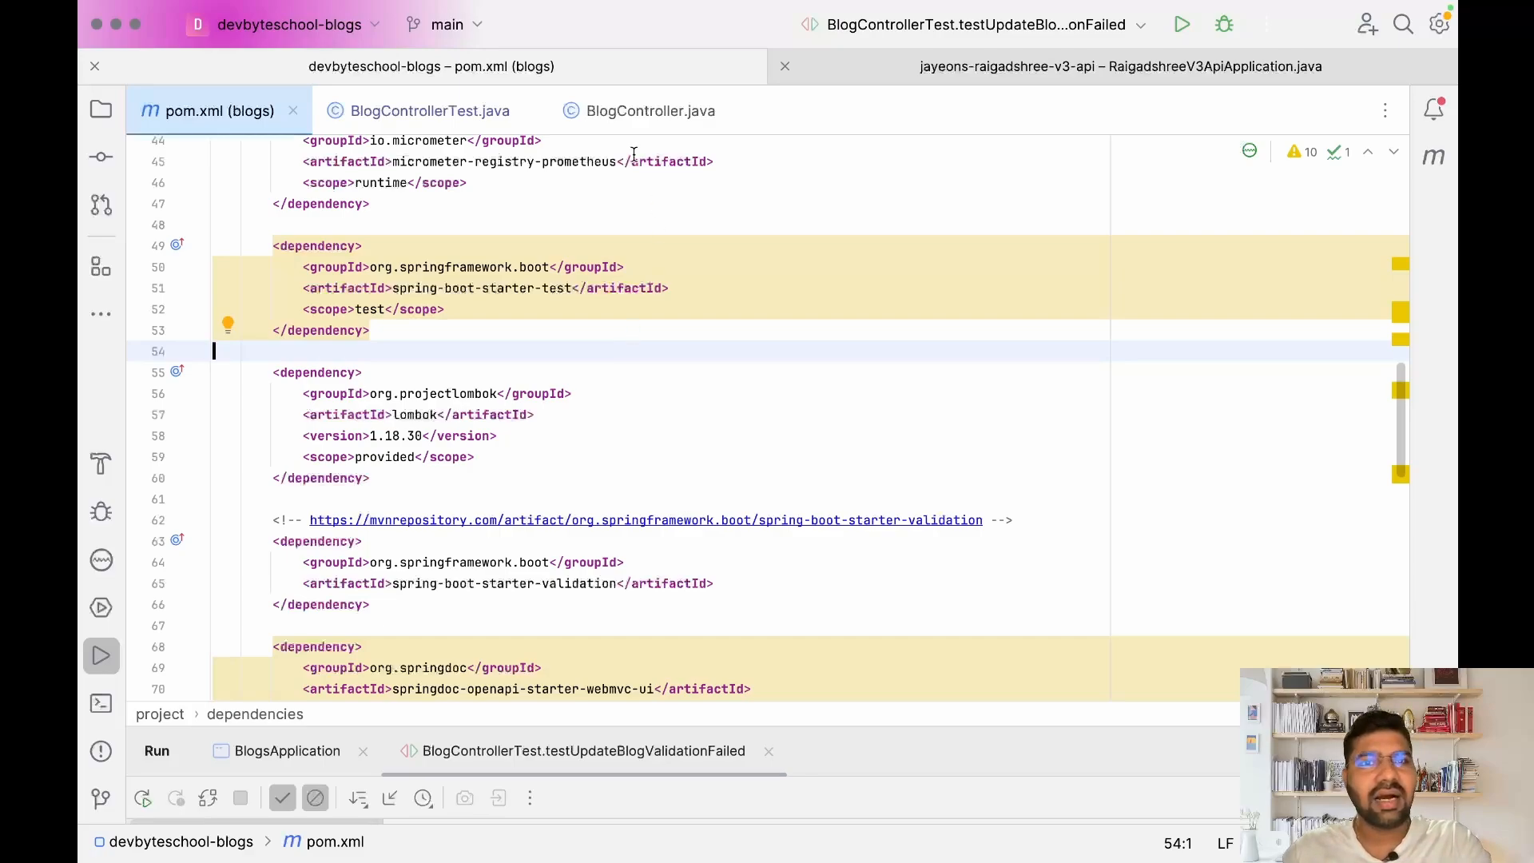
# Switch to BlogController.java to show the updateBlogCall PUT mapping.
pyautogui.click(651, 111)
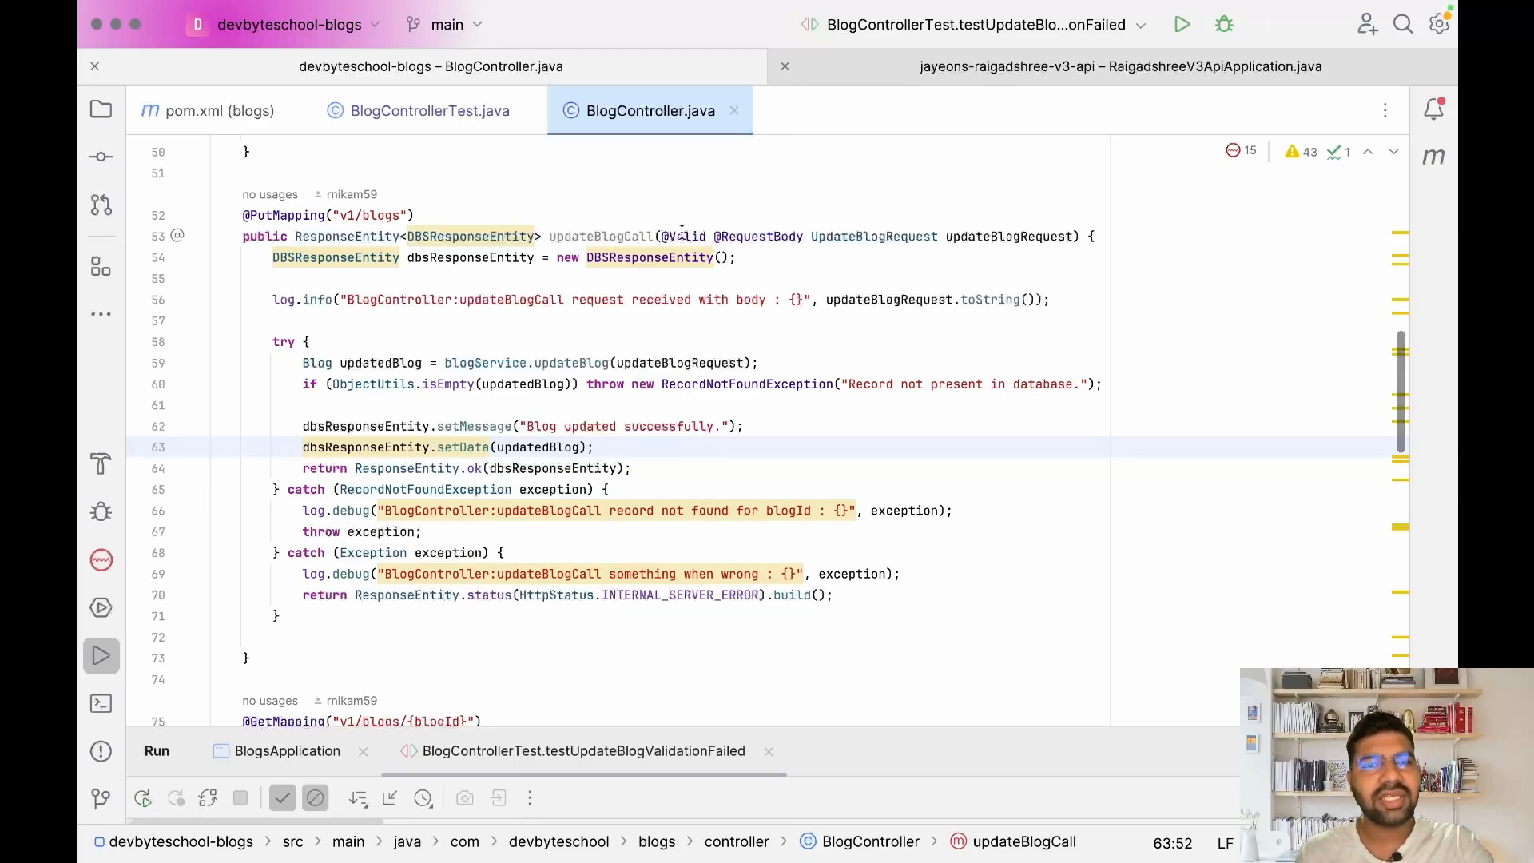
pyautogui.doubleClick(685, 236)
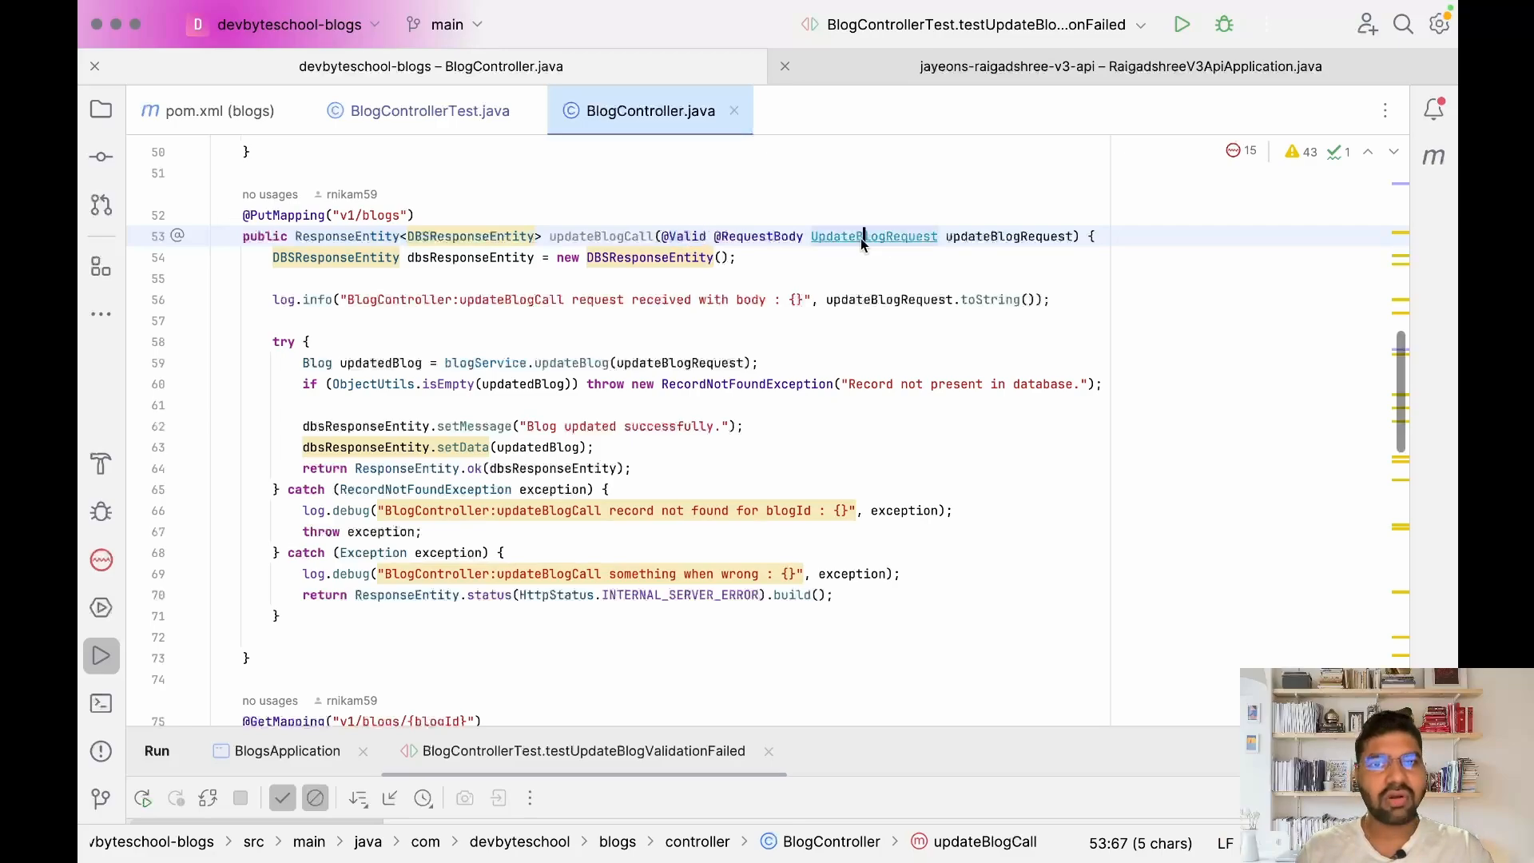
pyautogui.click(874, 236)
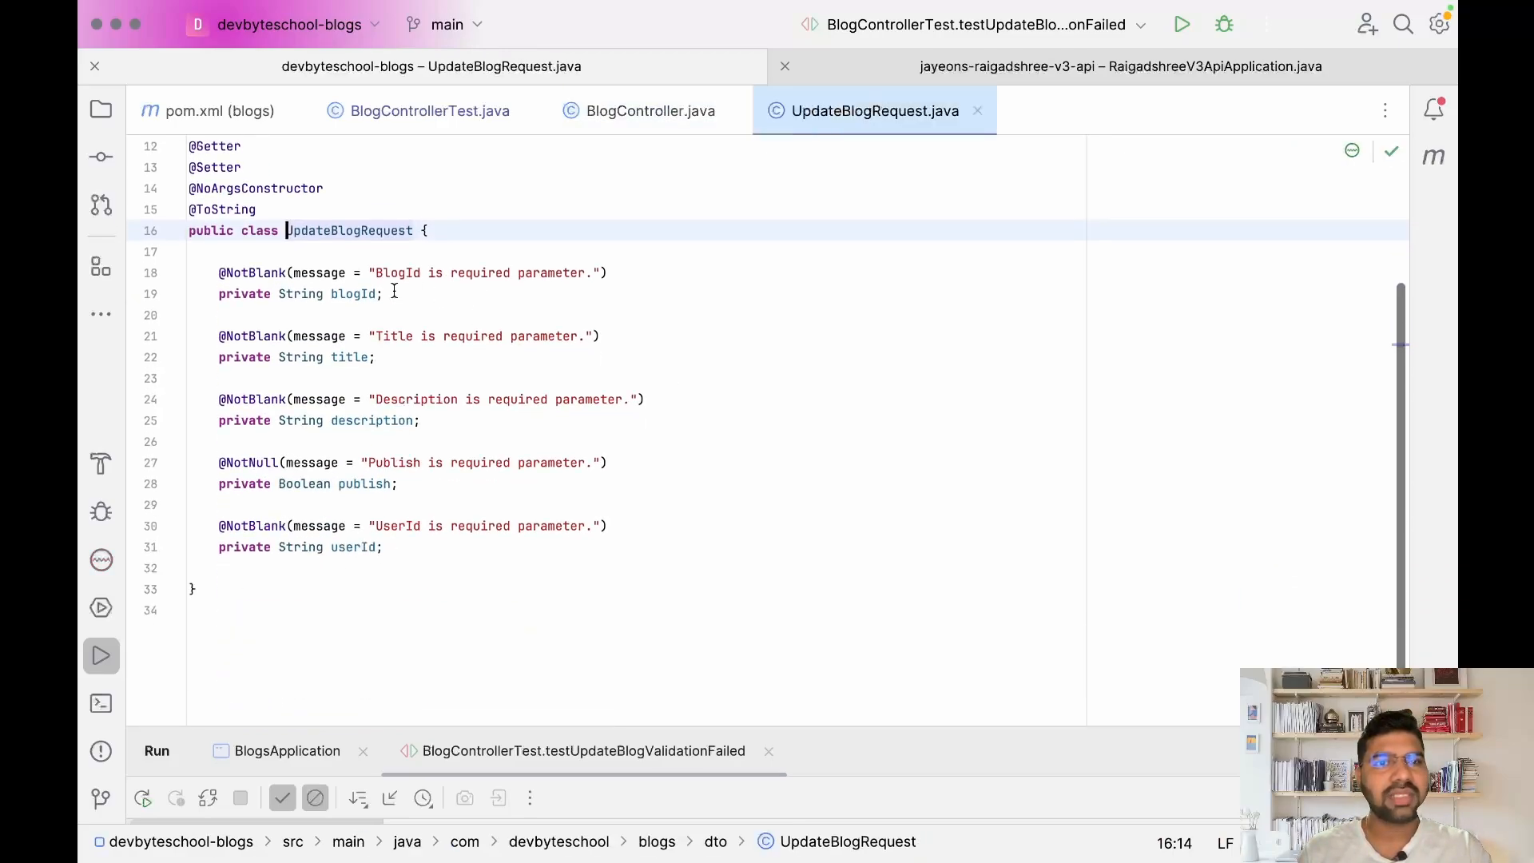
pyautogui.doubleClick(355, 294)
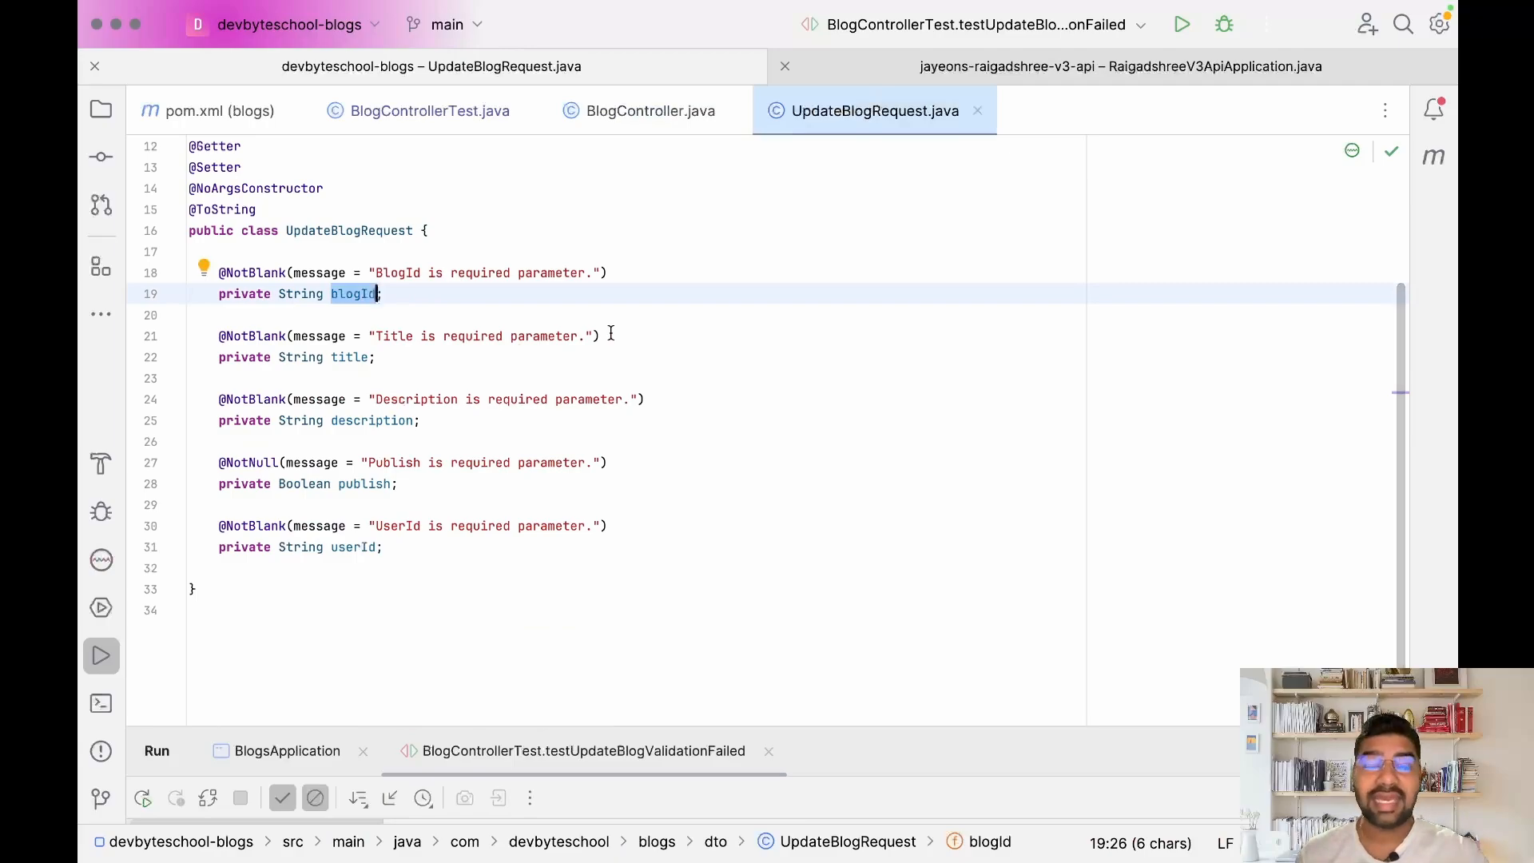
# Return to BlogController's update method, highlighting the service call and 'Record' not-found message.
pyautogui.click(650, 111)
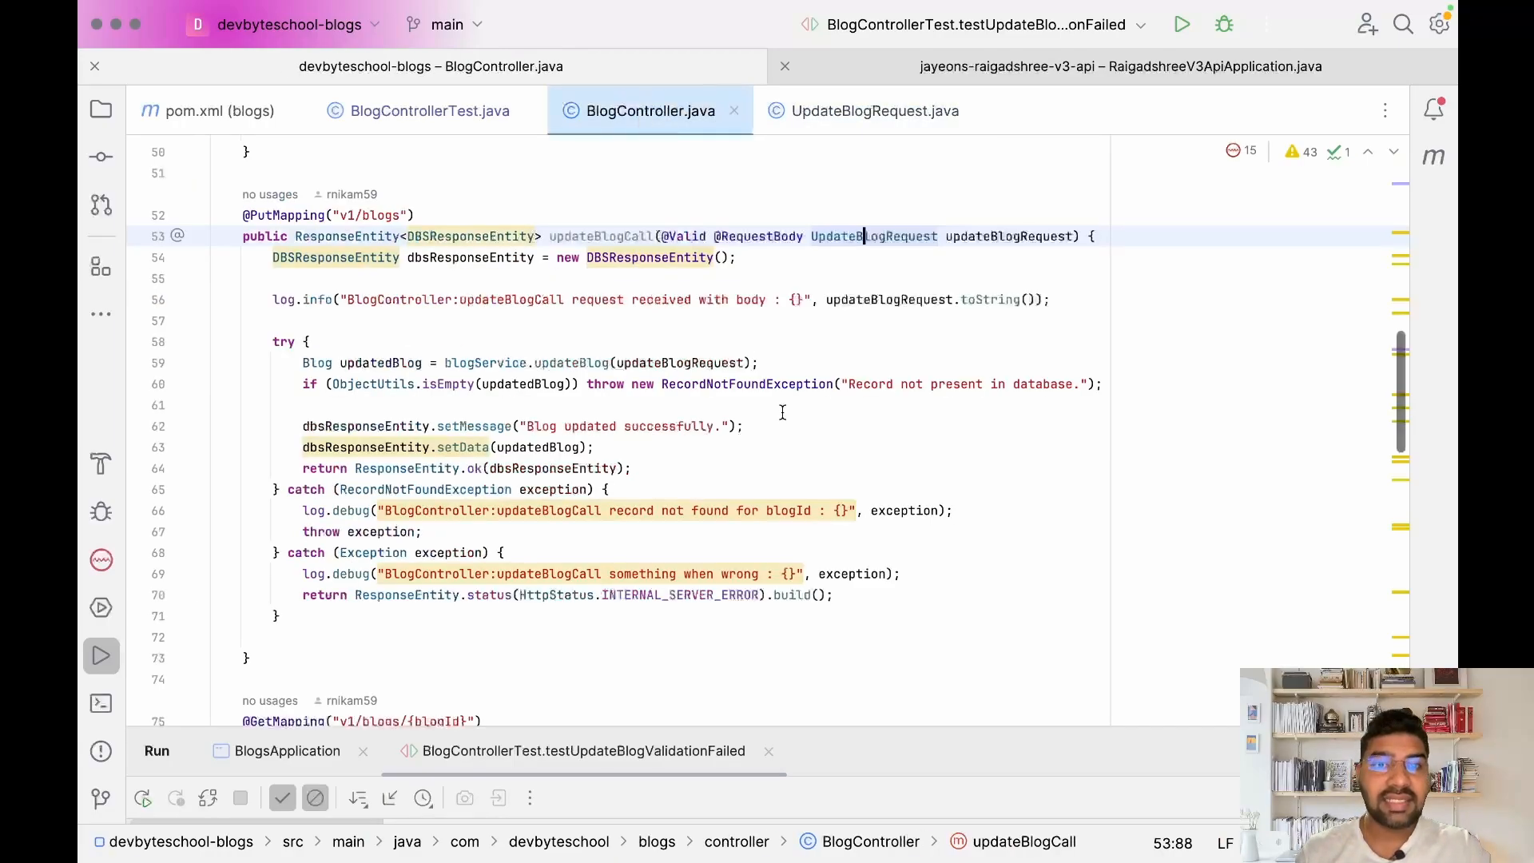
pyautogui.click(841, 363)
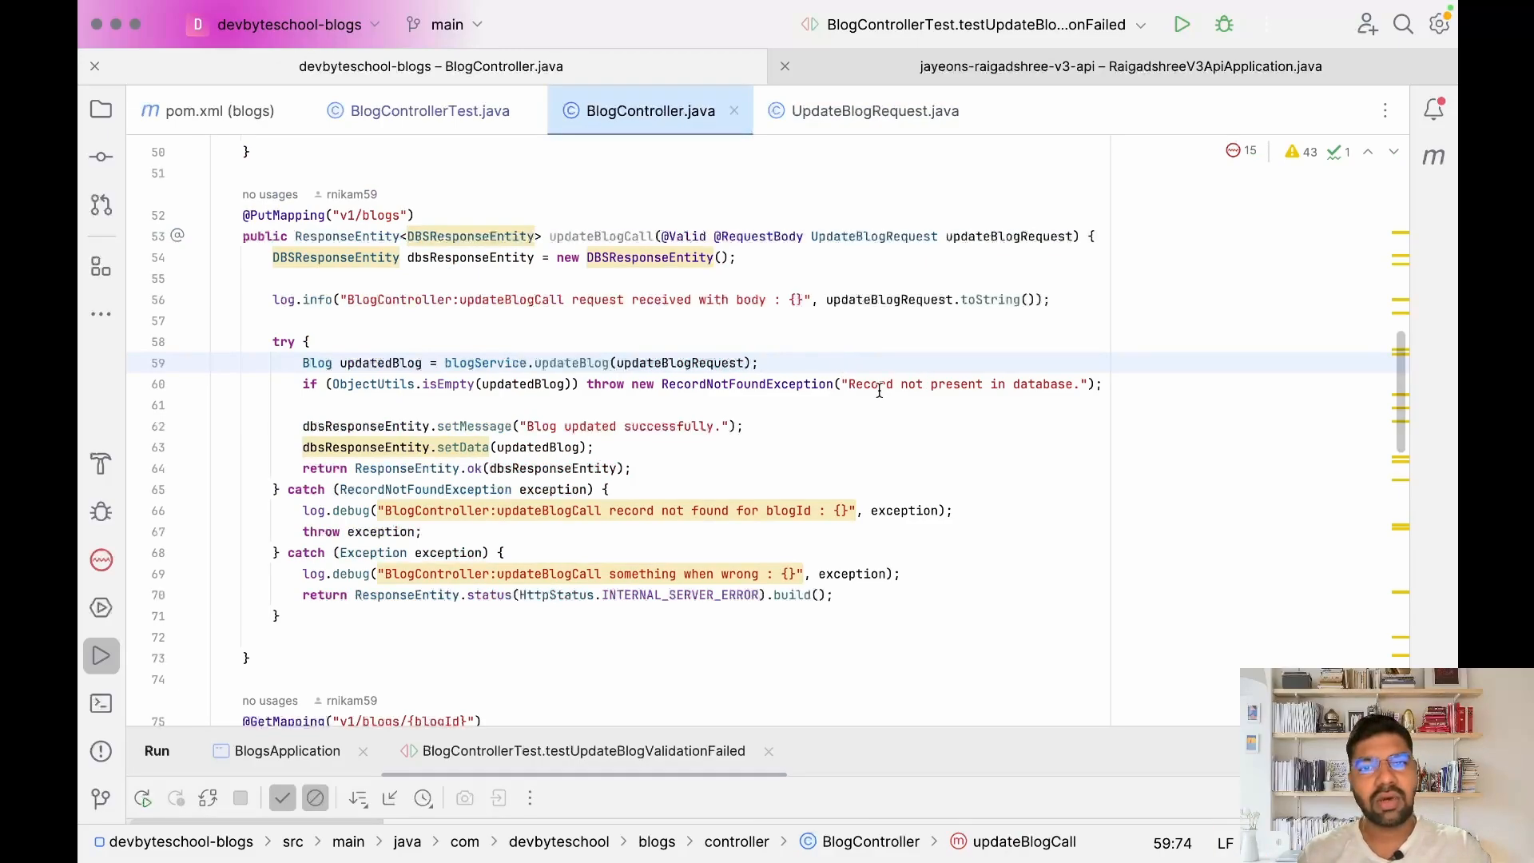
pyautogui.doubleClick(868, 384)
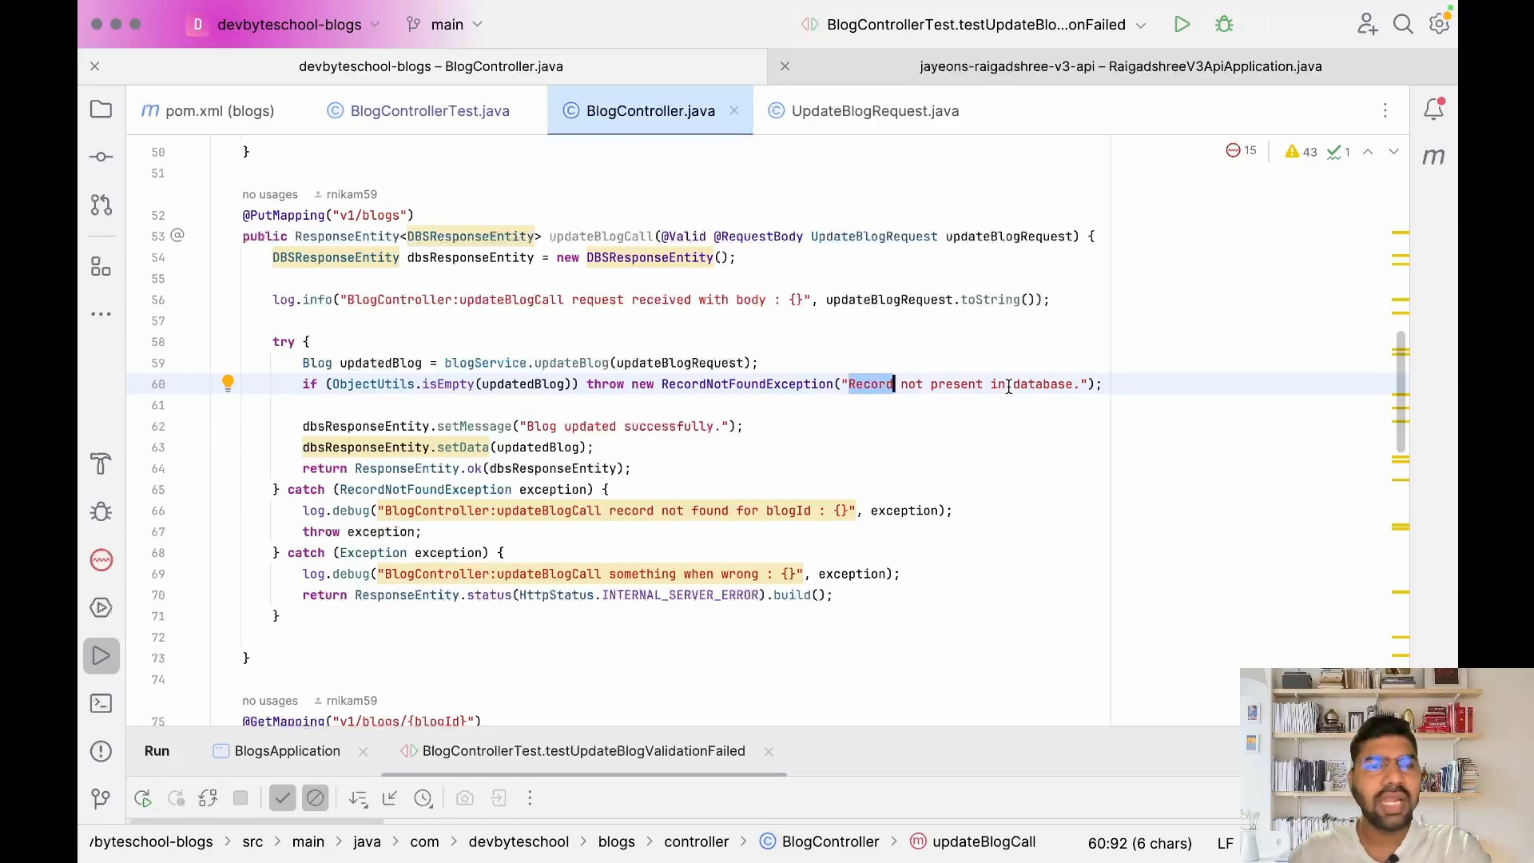
pyautogui.moveTo(501, 171)
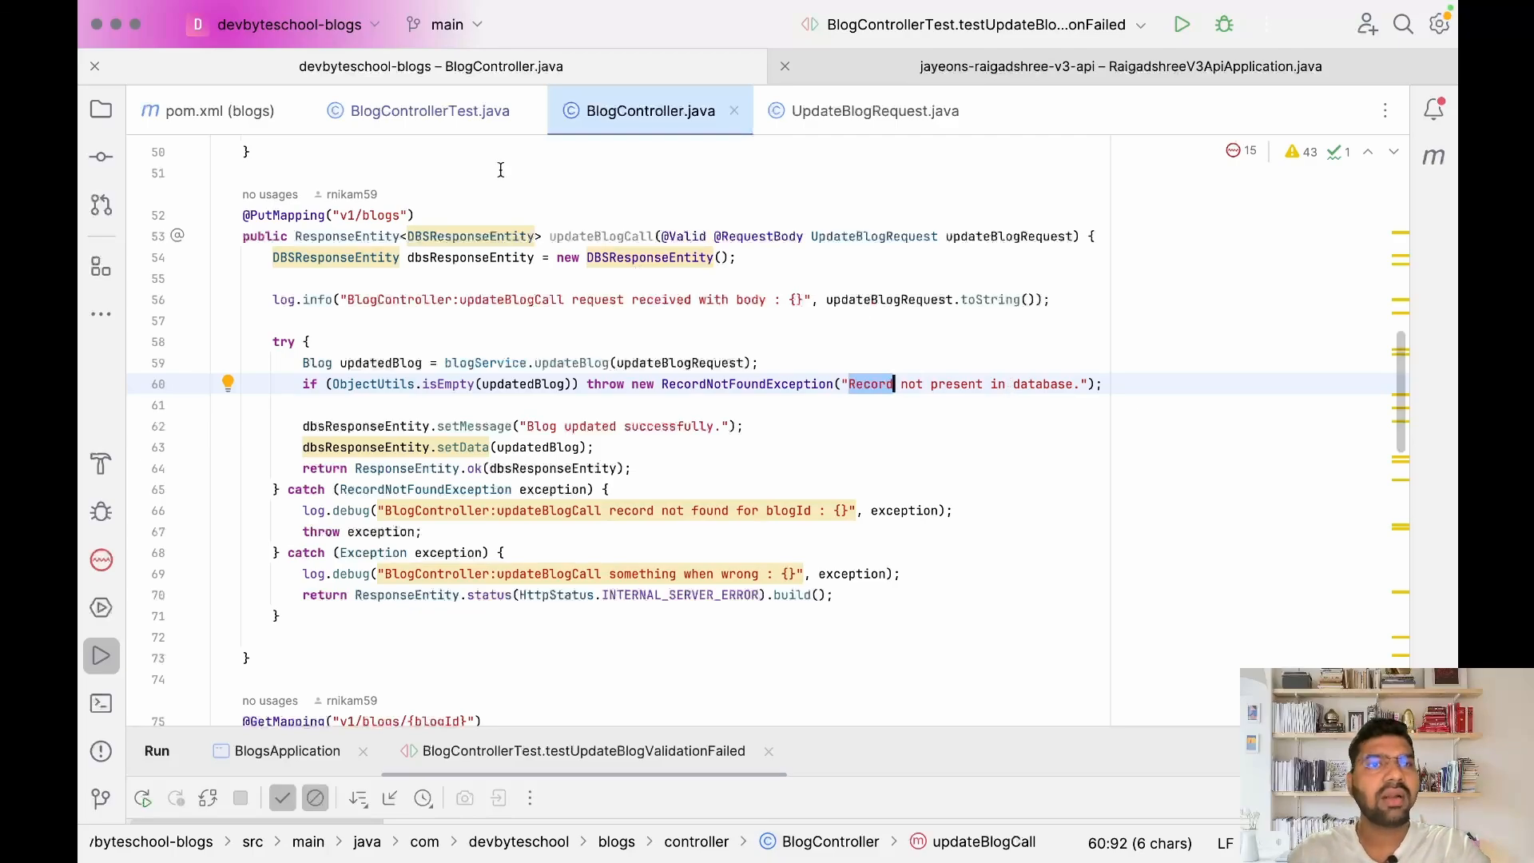
# Open BlogControllerTest.java, briefly showing and hiding the Project tool window.
pyautogui.click(429, 111)
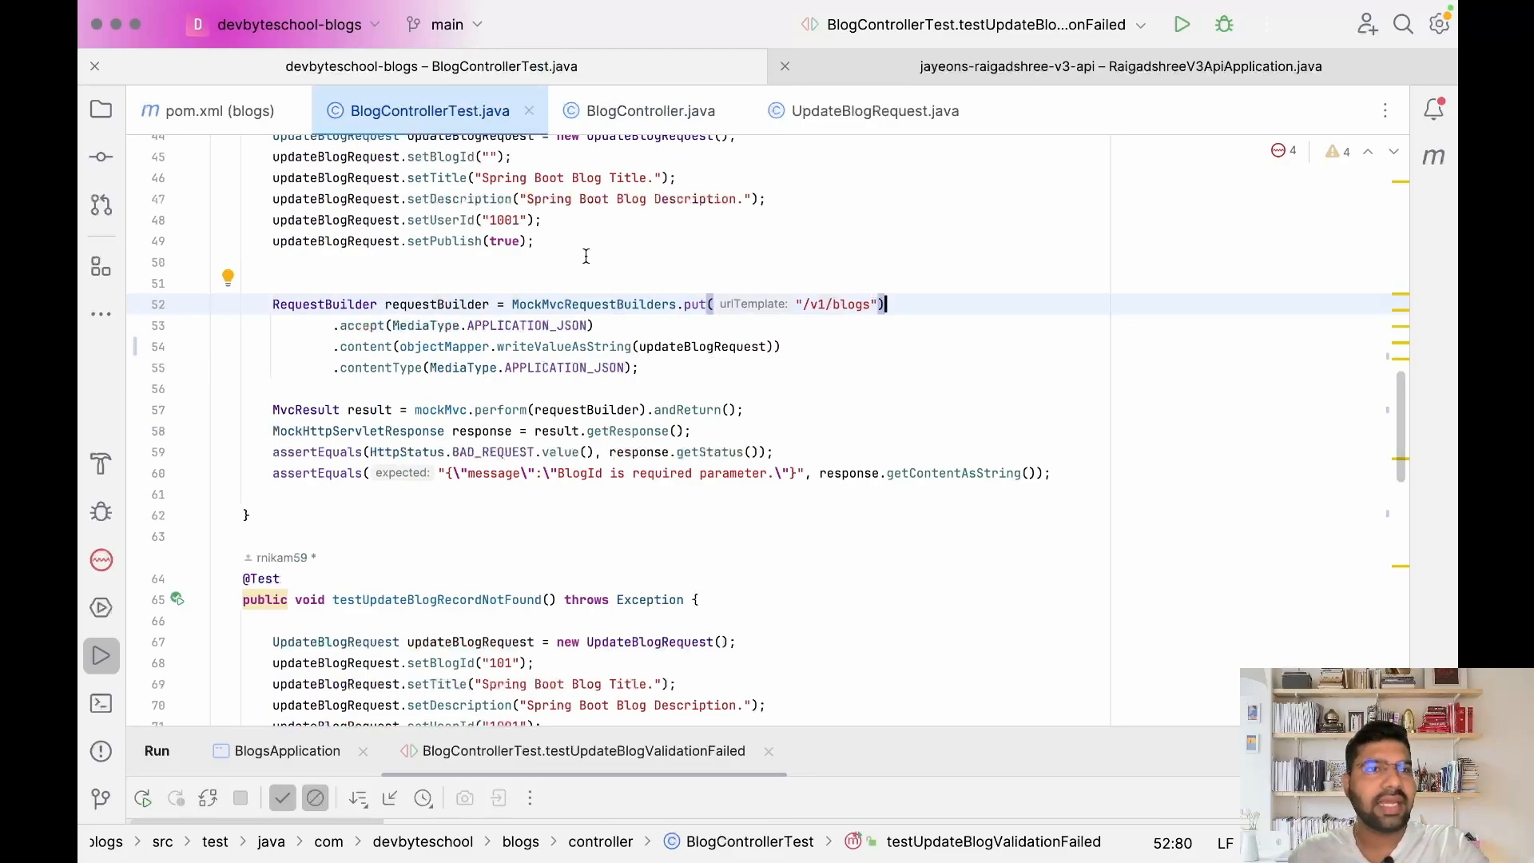
pyautogui.click(100, 110)
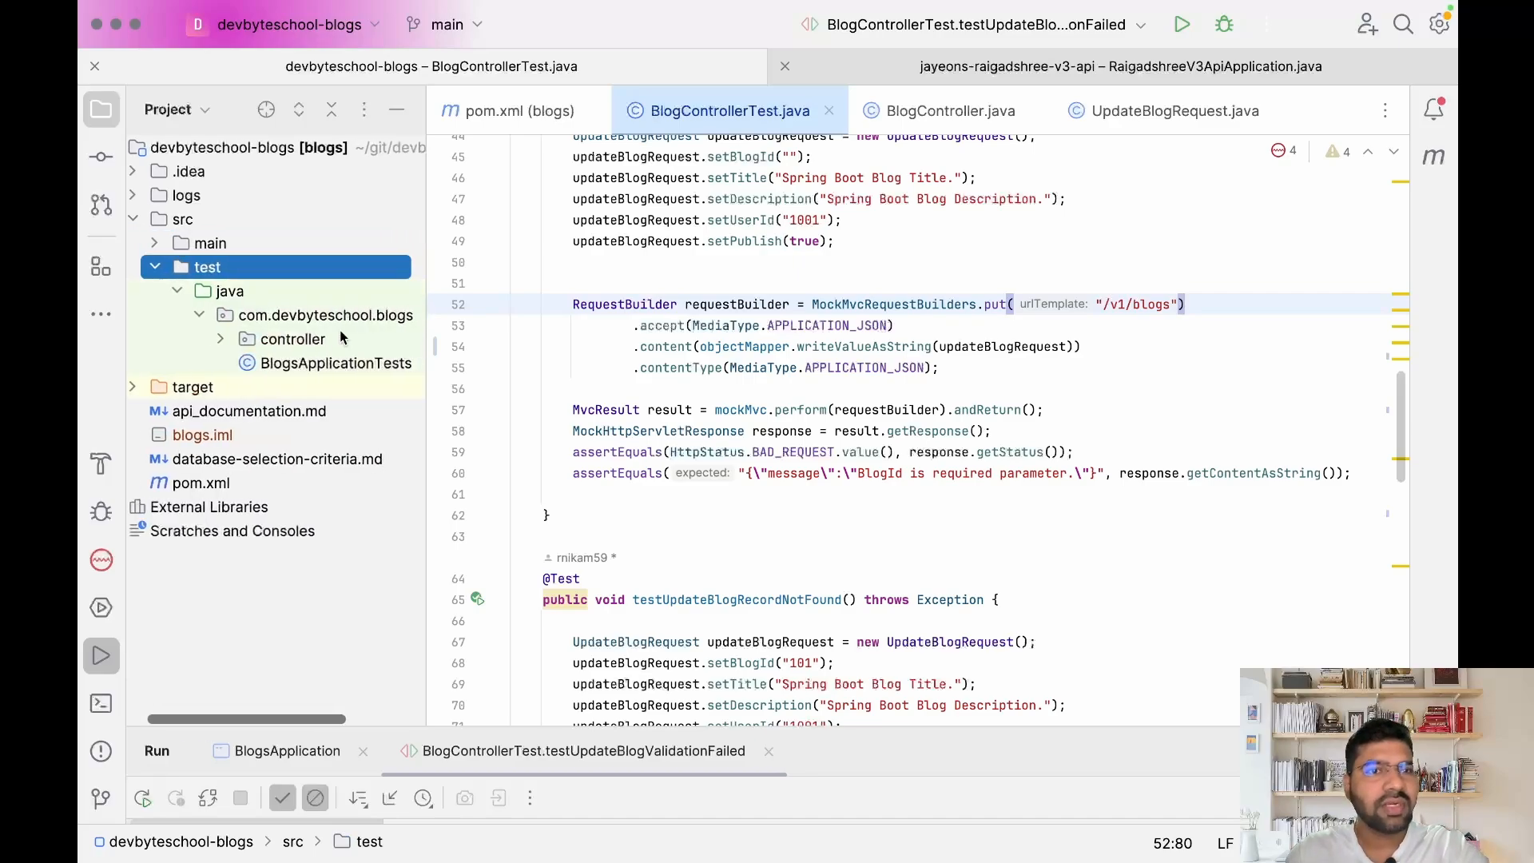
pyautogui.click(293, 339)
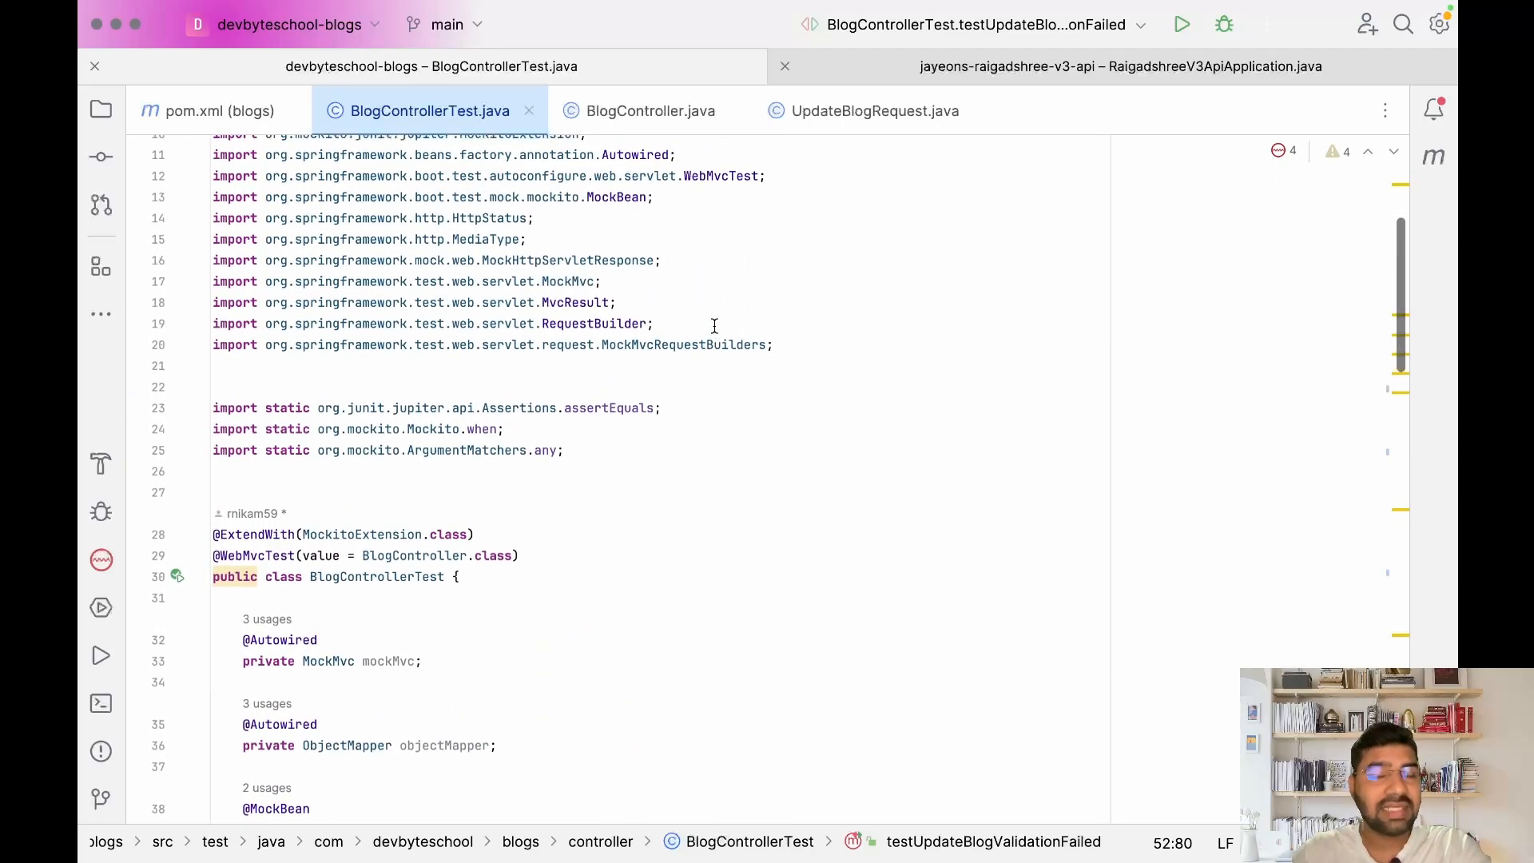
pyautogui.scroll(-3)
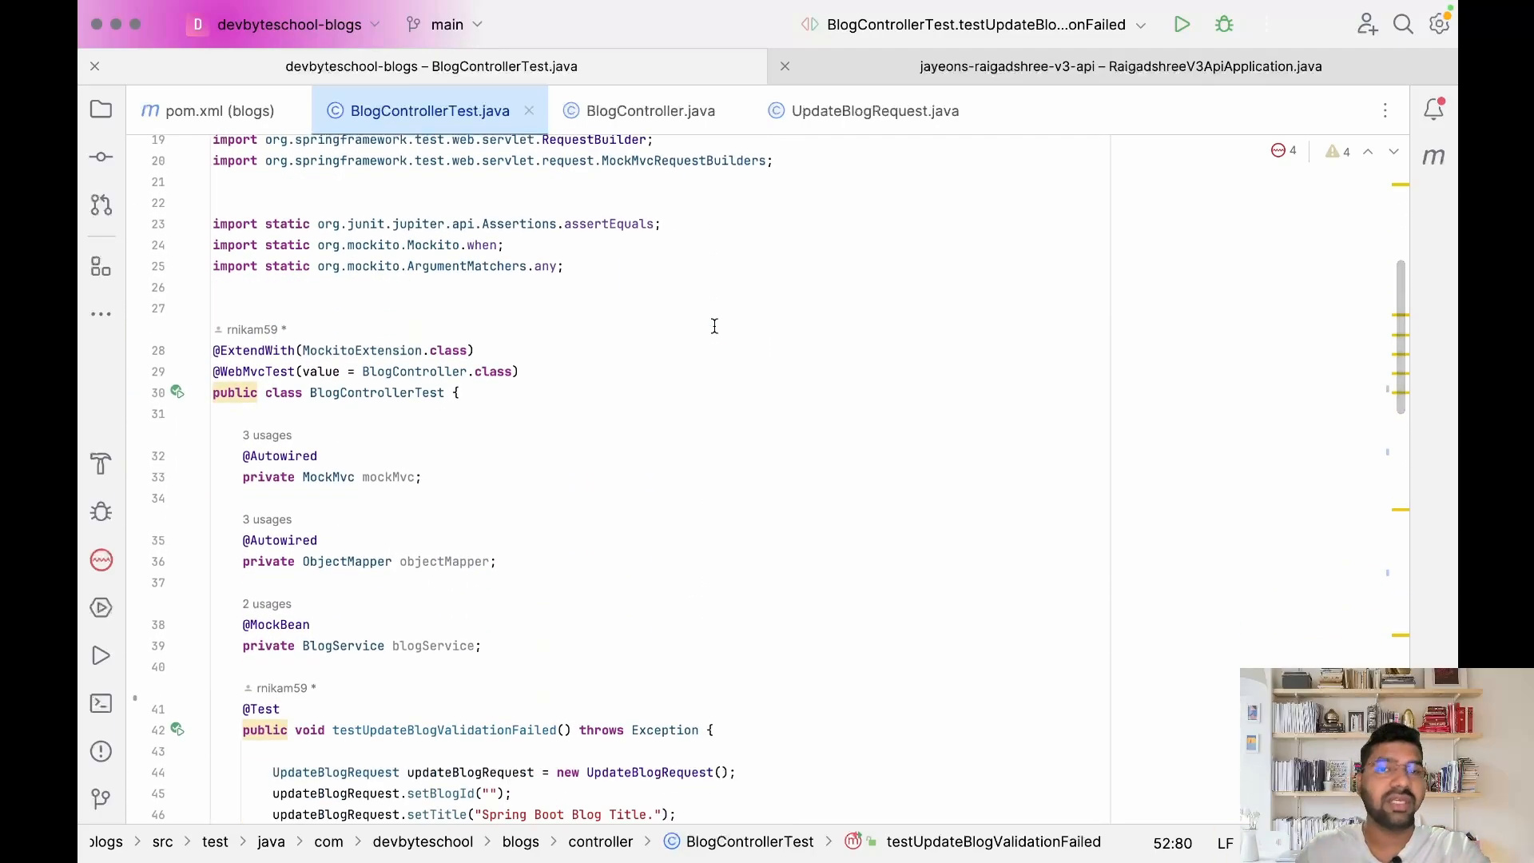
pyautogui.moveTo(709, 321)
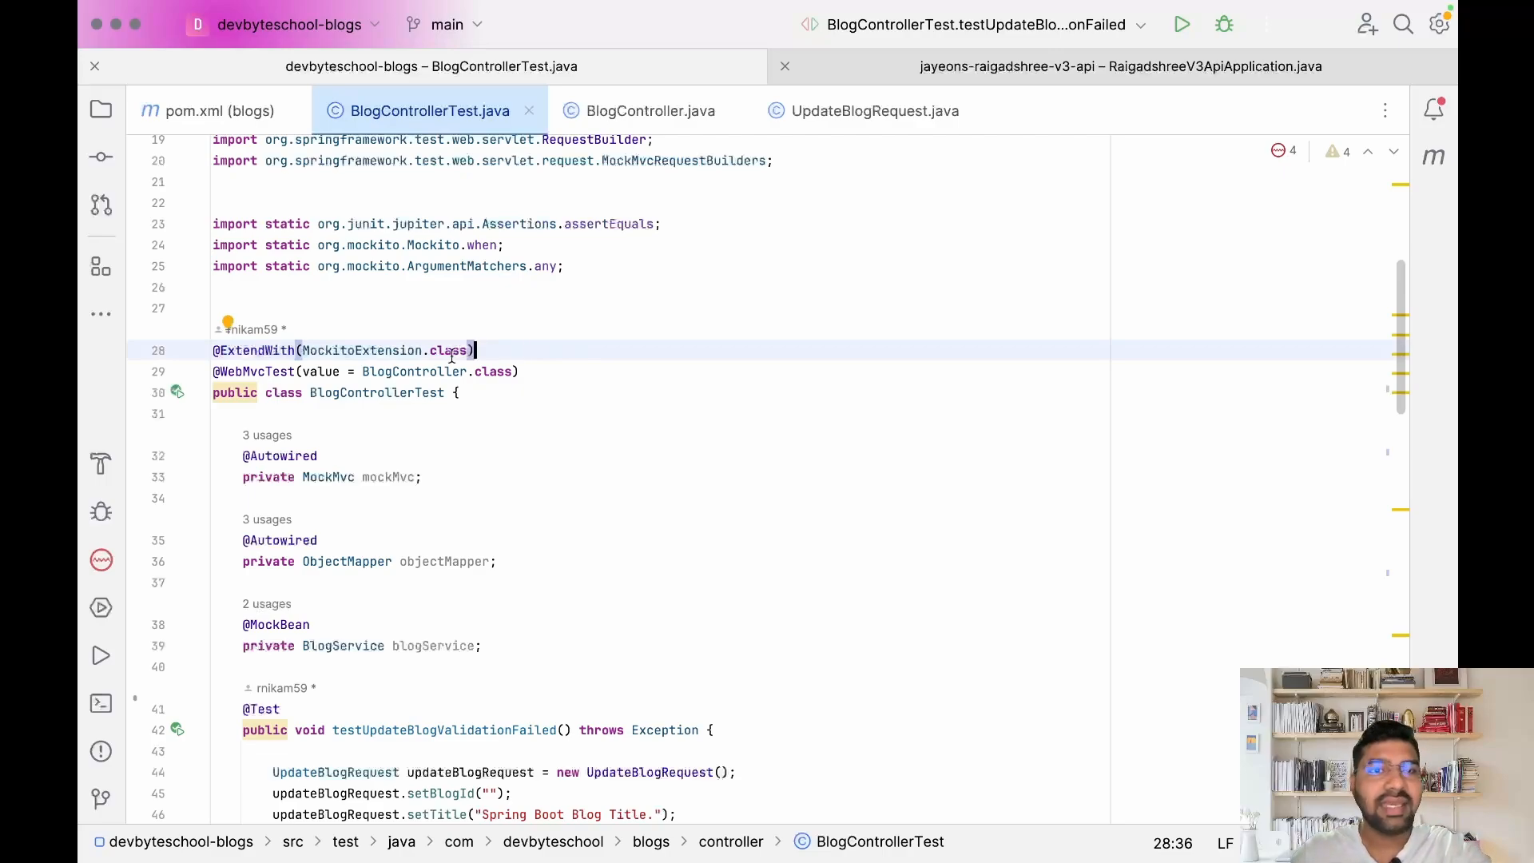
pyautogui.doubleClick(362, 350)
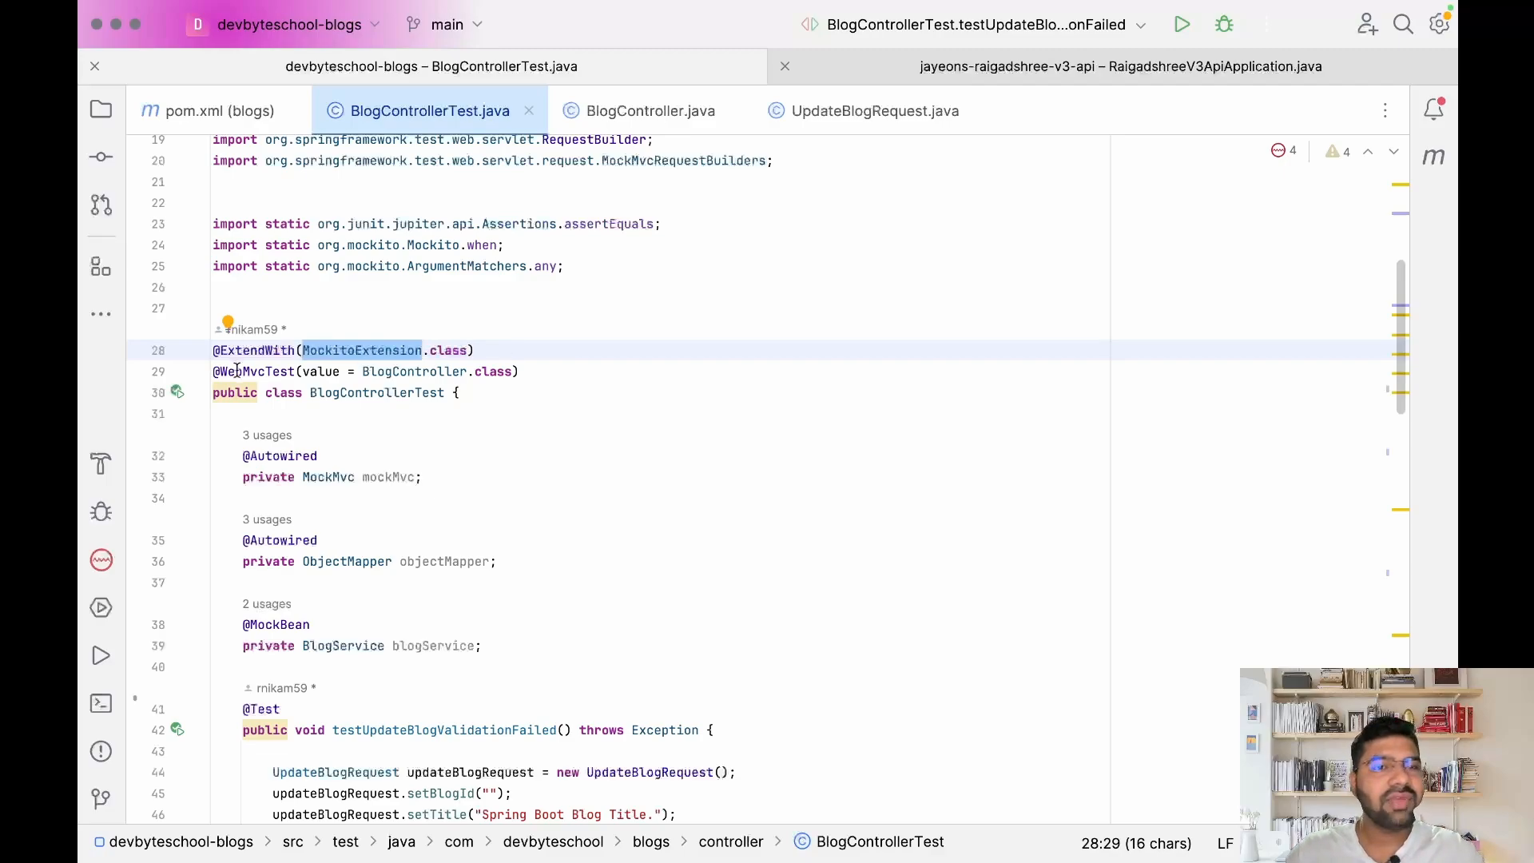
pyautogui.click(293, 372)
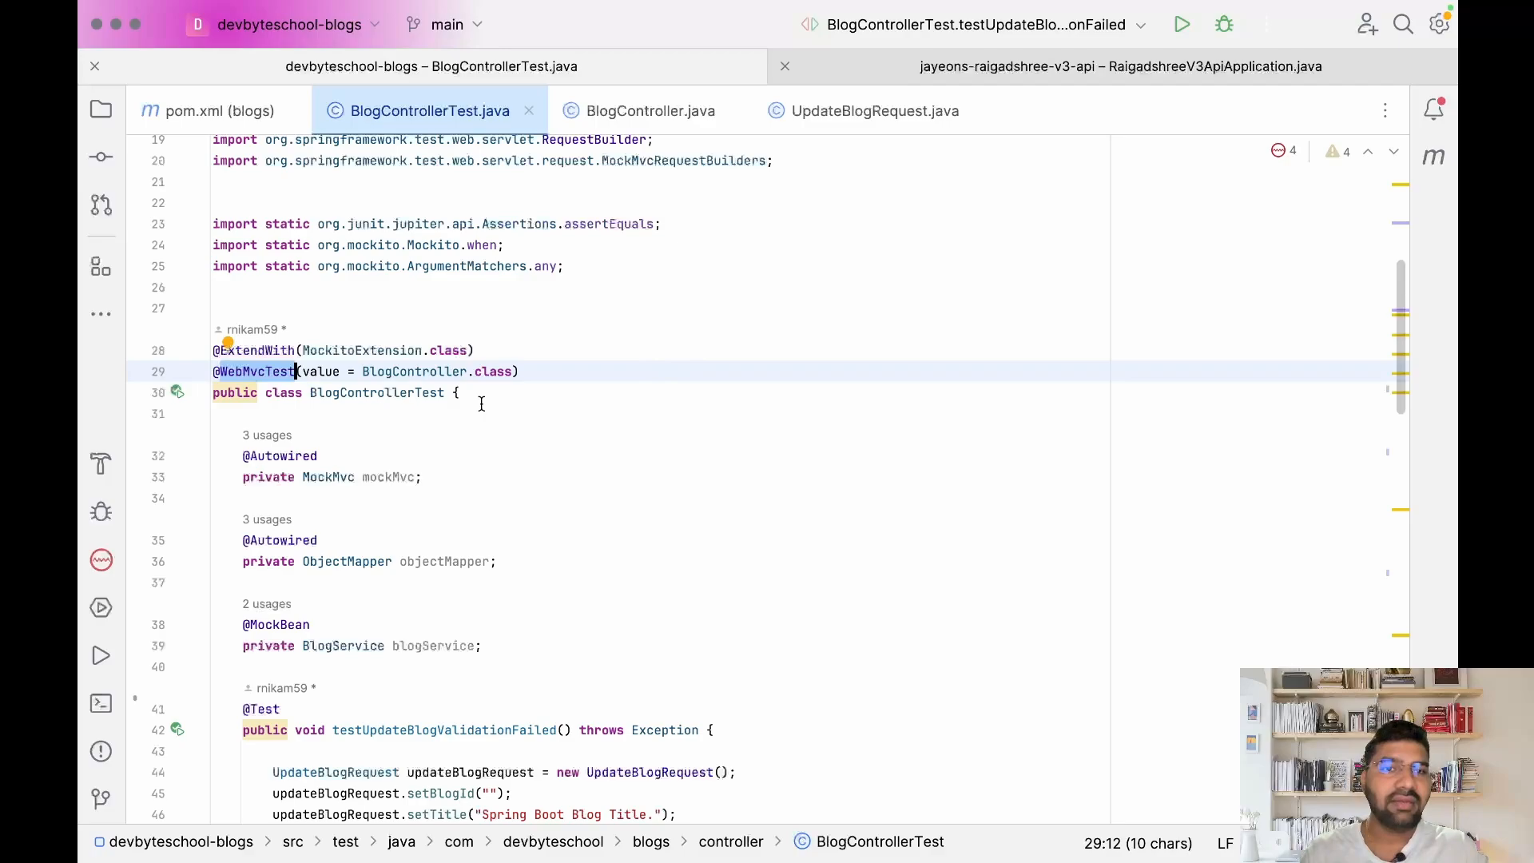
pyautogui.doubleClick(413, 371)
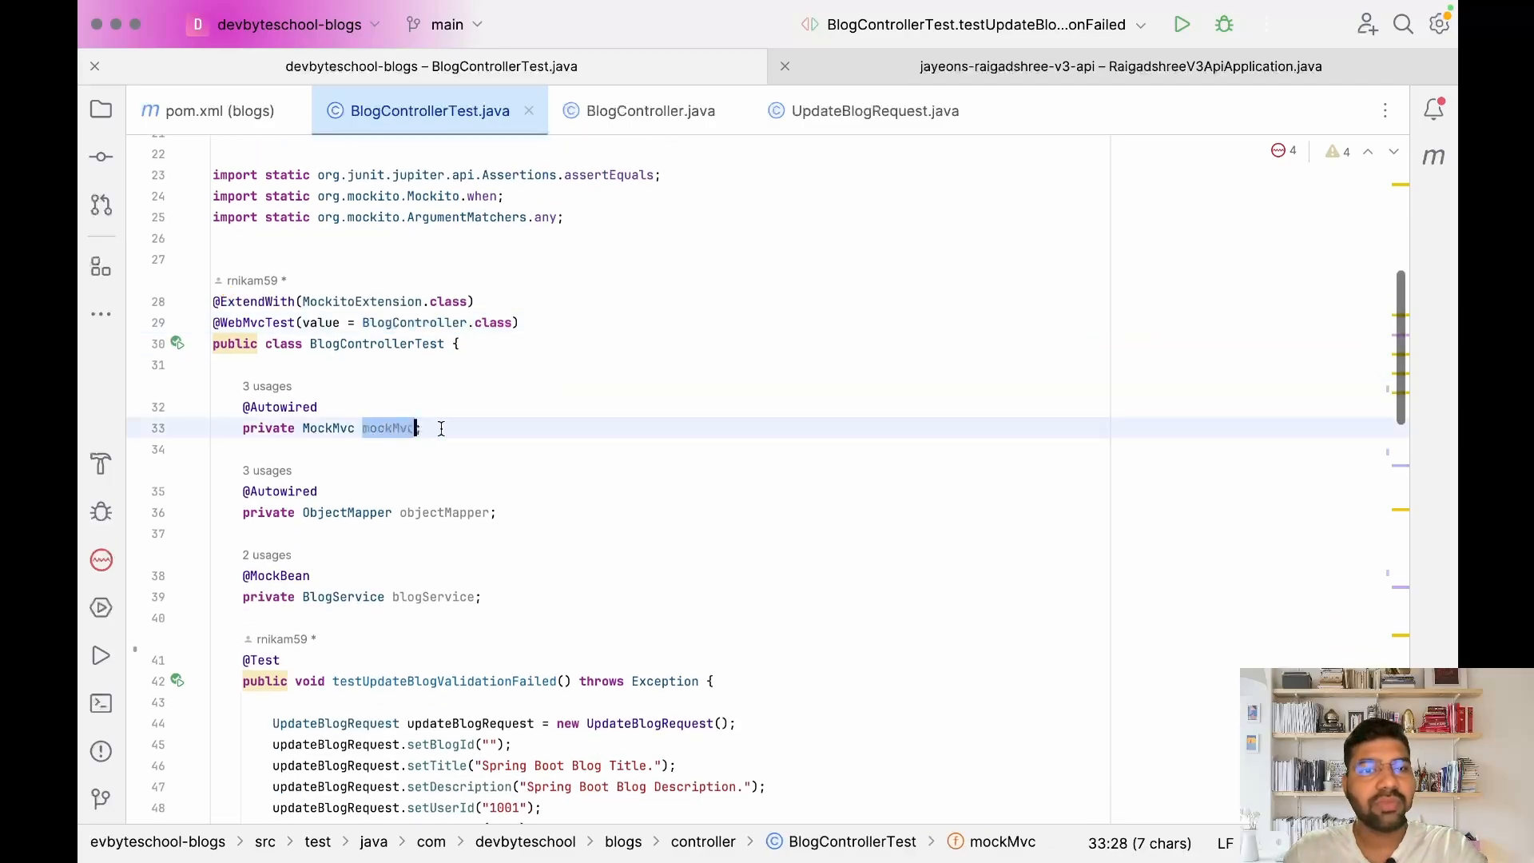
pyautogui.click(432, 428)
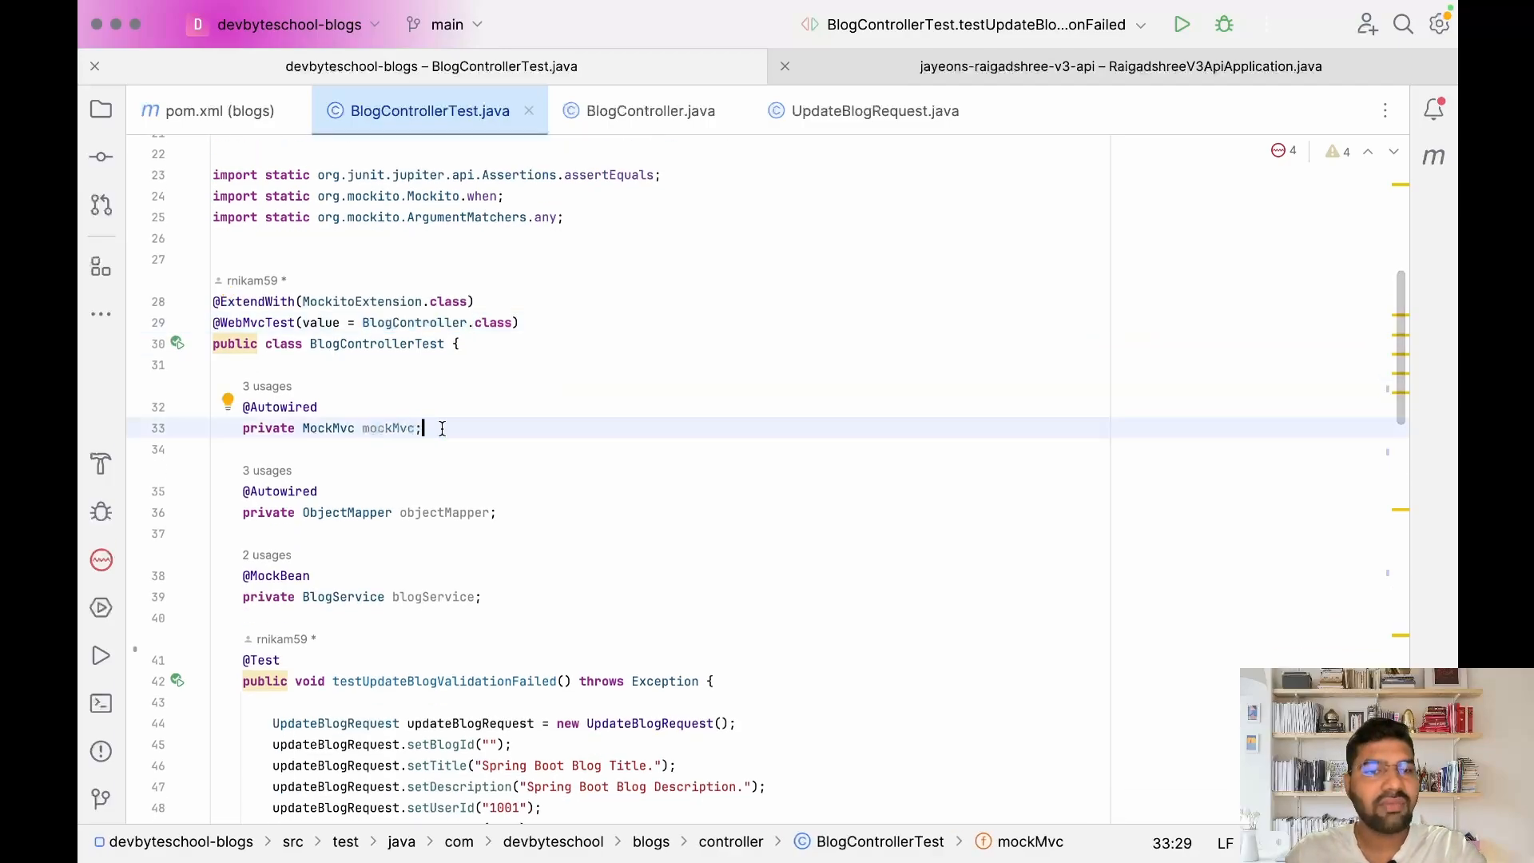
pyautogui.scroll(-3)
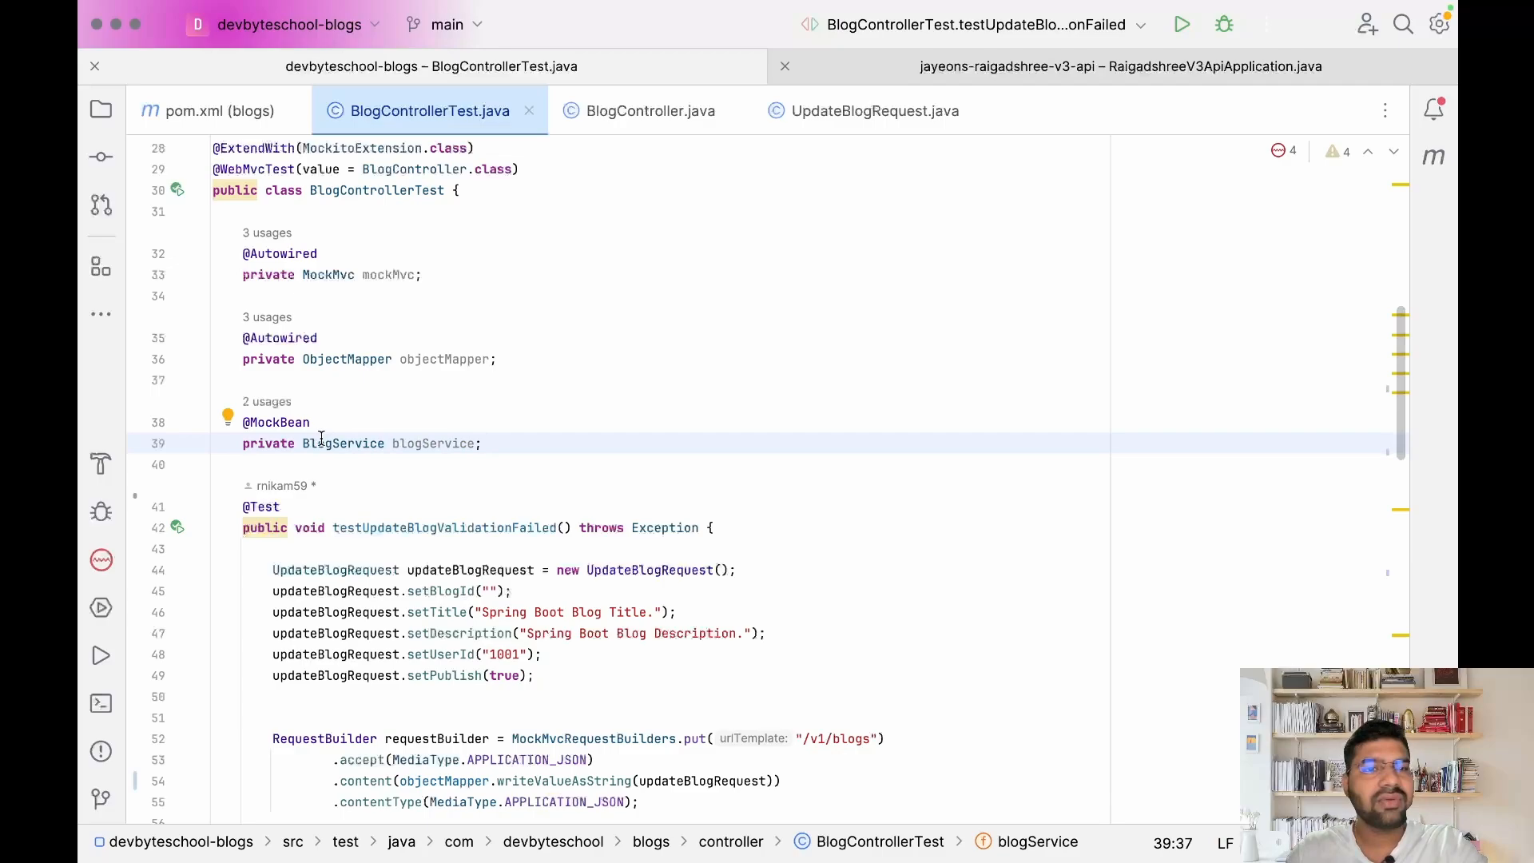
pyautogui.doubleClick(275, 422)
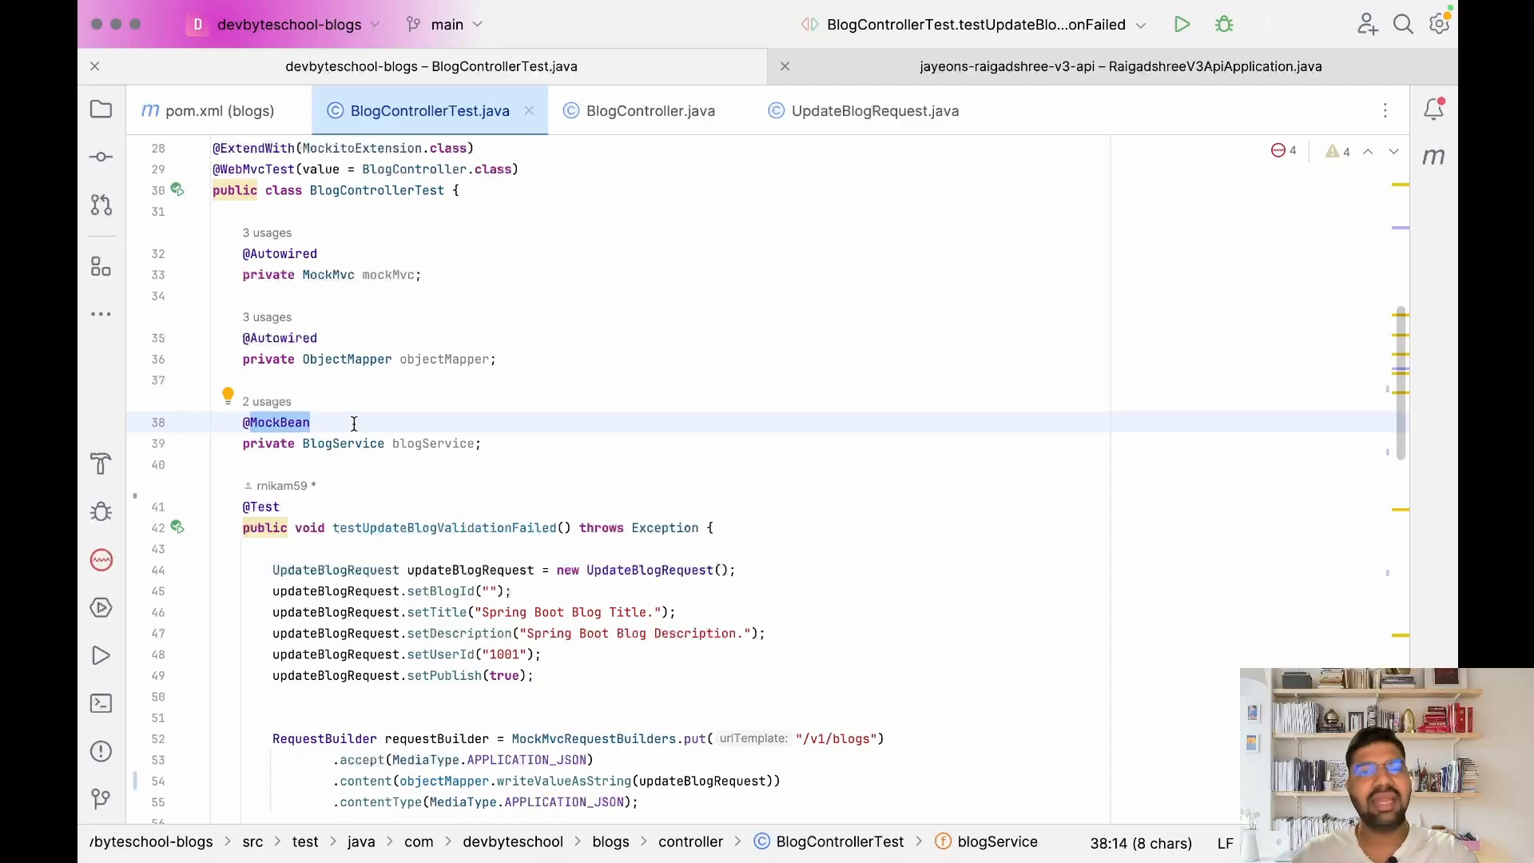
pyautogui.scroll(-3)
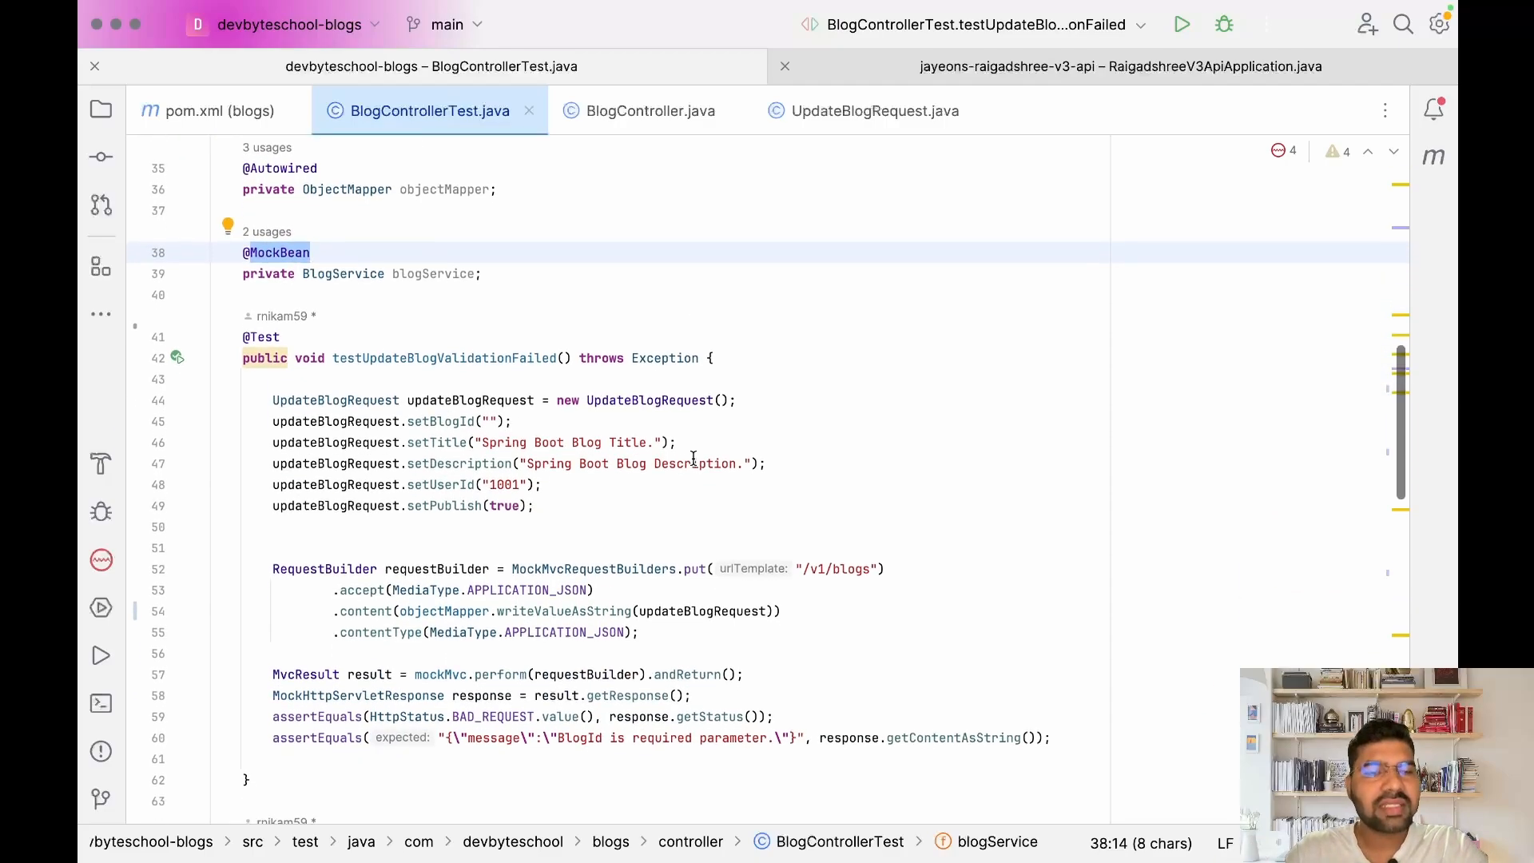
pyautogui.click(482, 358)
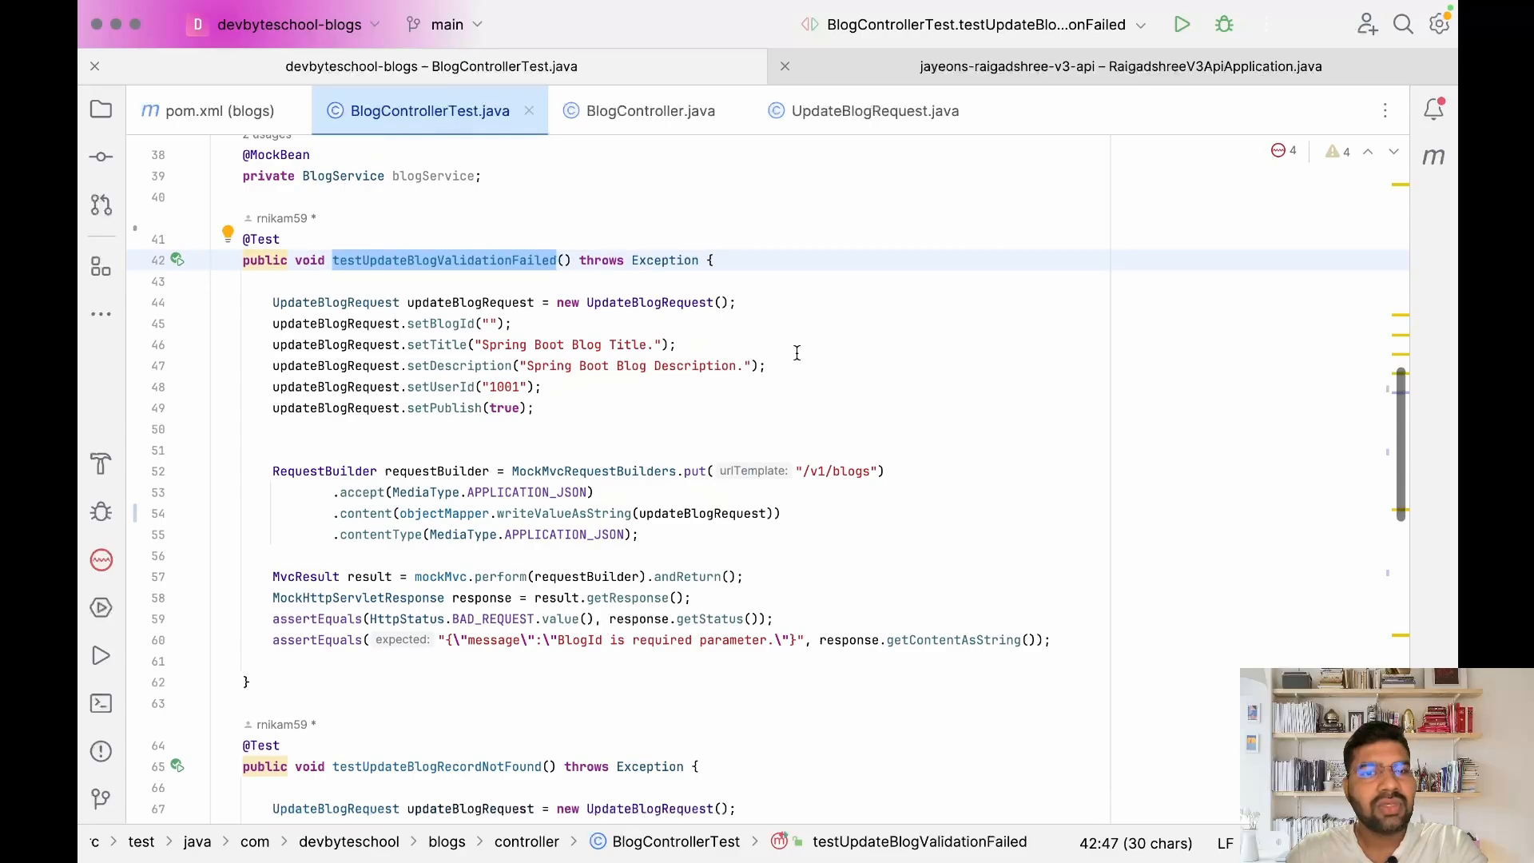
pyautogui.moveTo(275, 296); pyautogui.dragTo(536, 379)
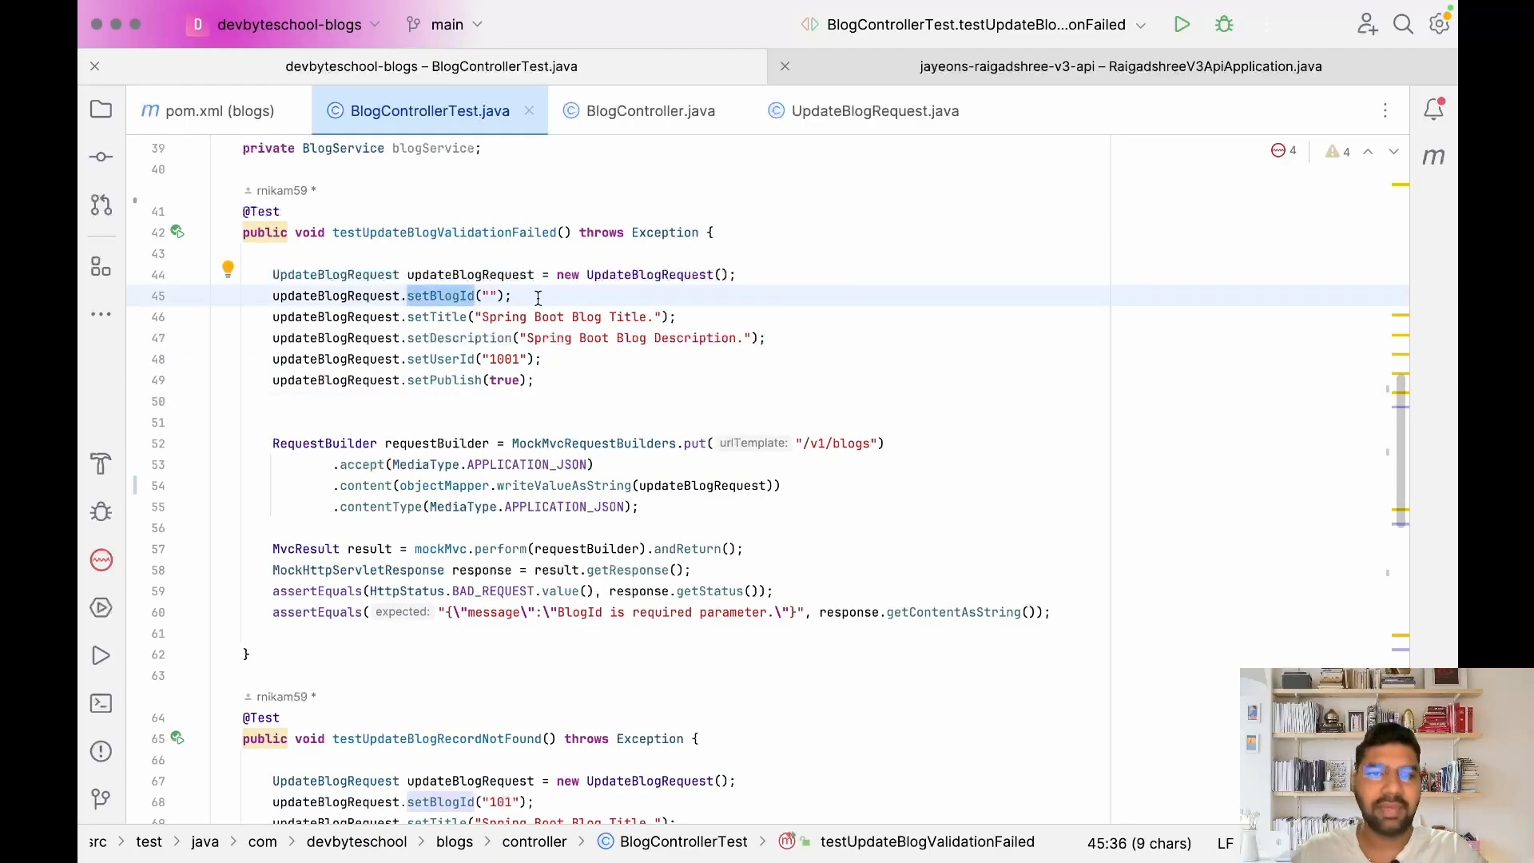
pyautogui.scroll(-3)
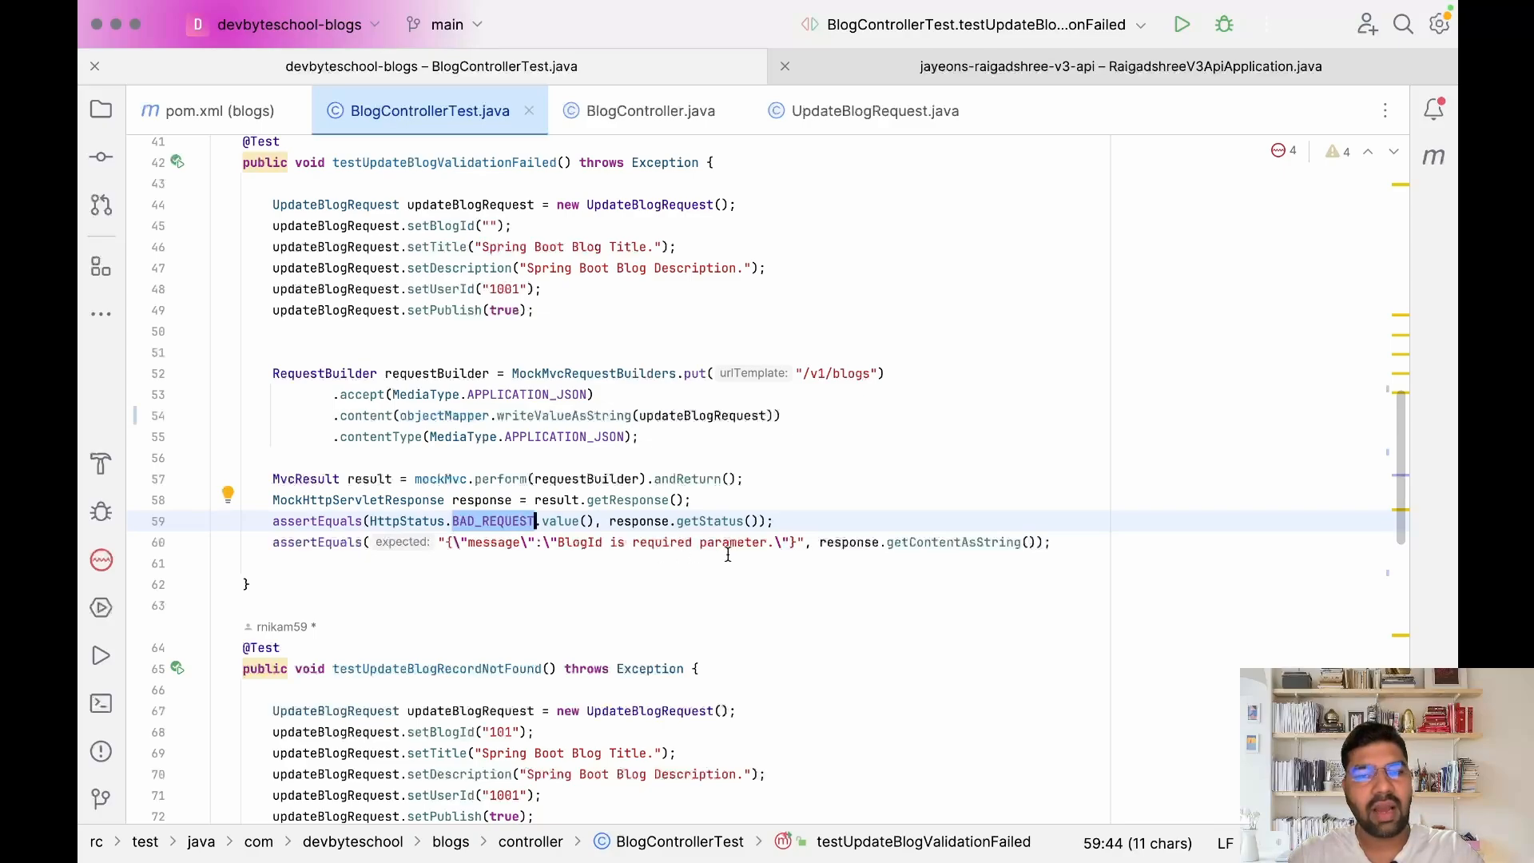
pyautogui.click(781, 520)
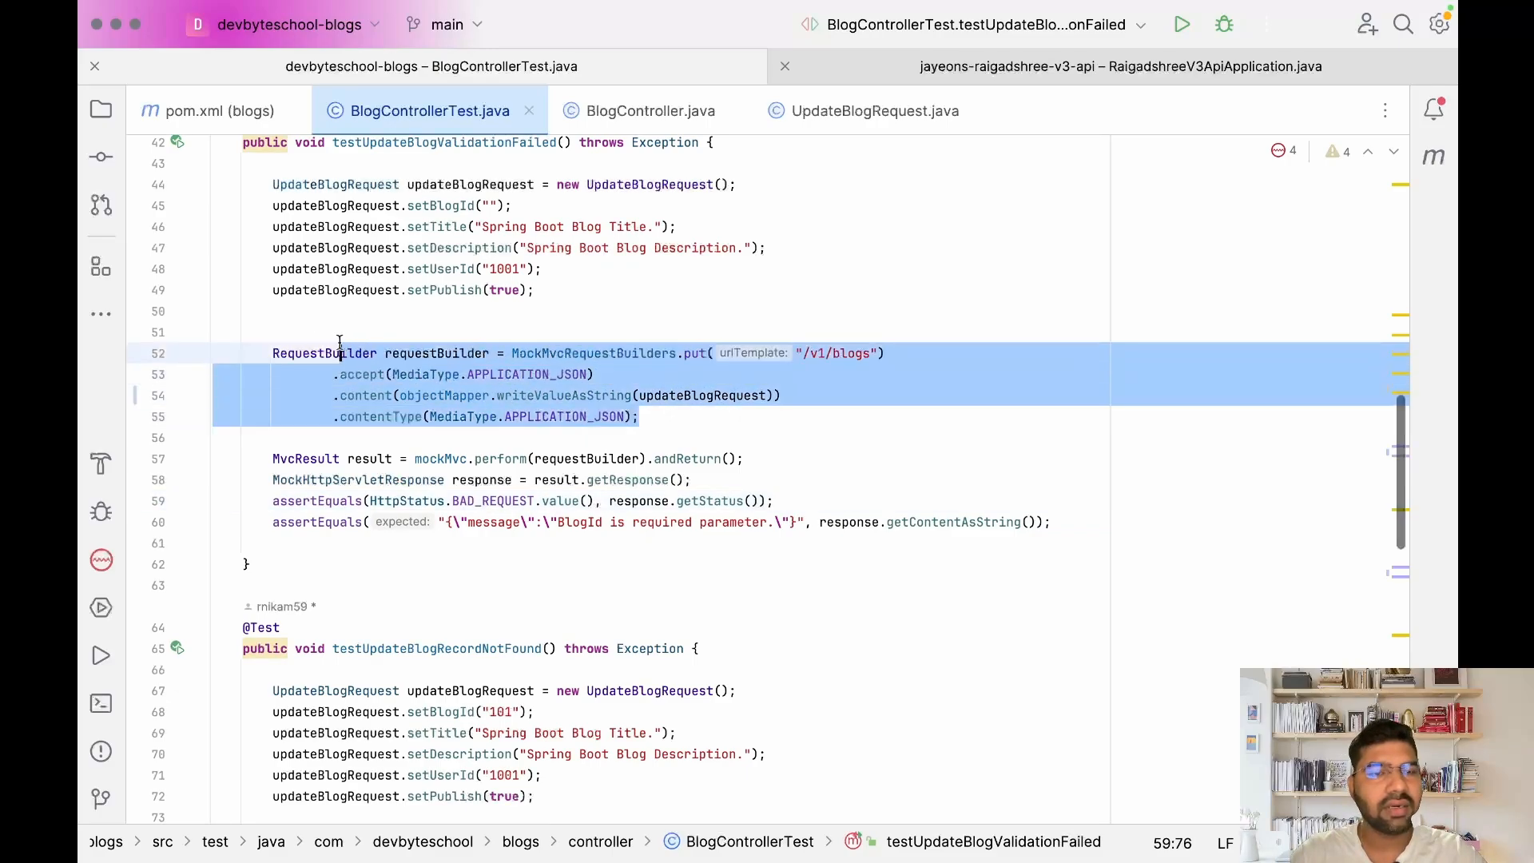
pyautogui.click(596, 353)
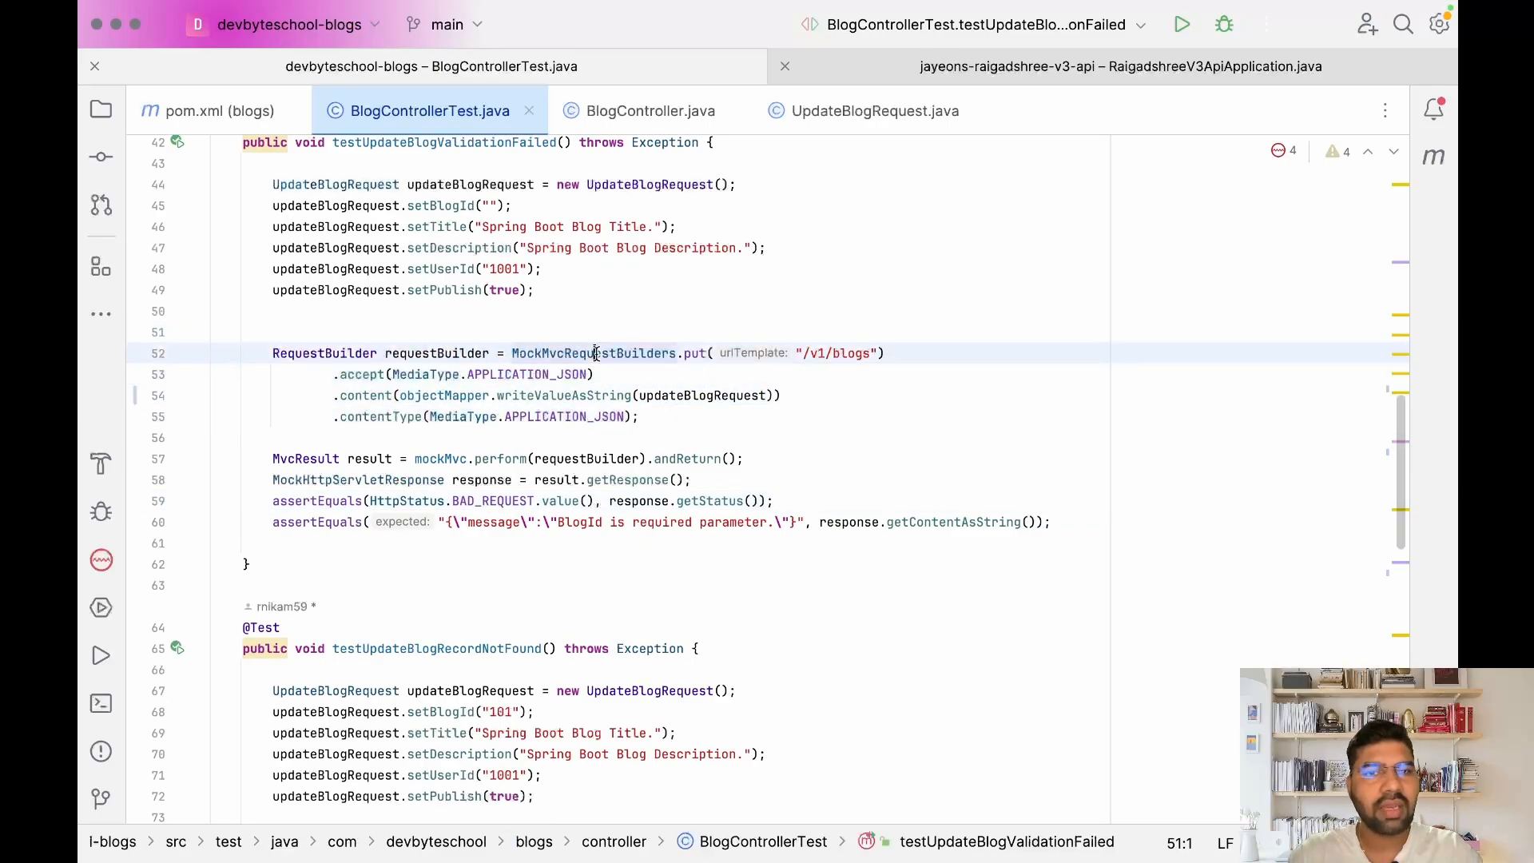
pyautogui.doubleClick(593, 353)
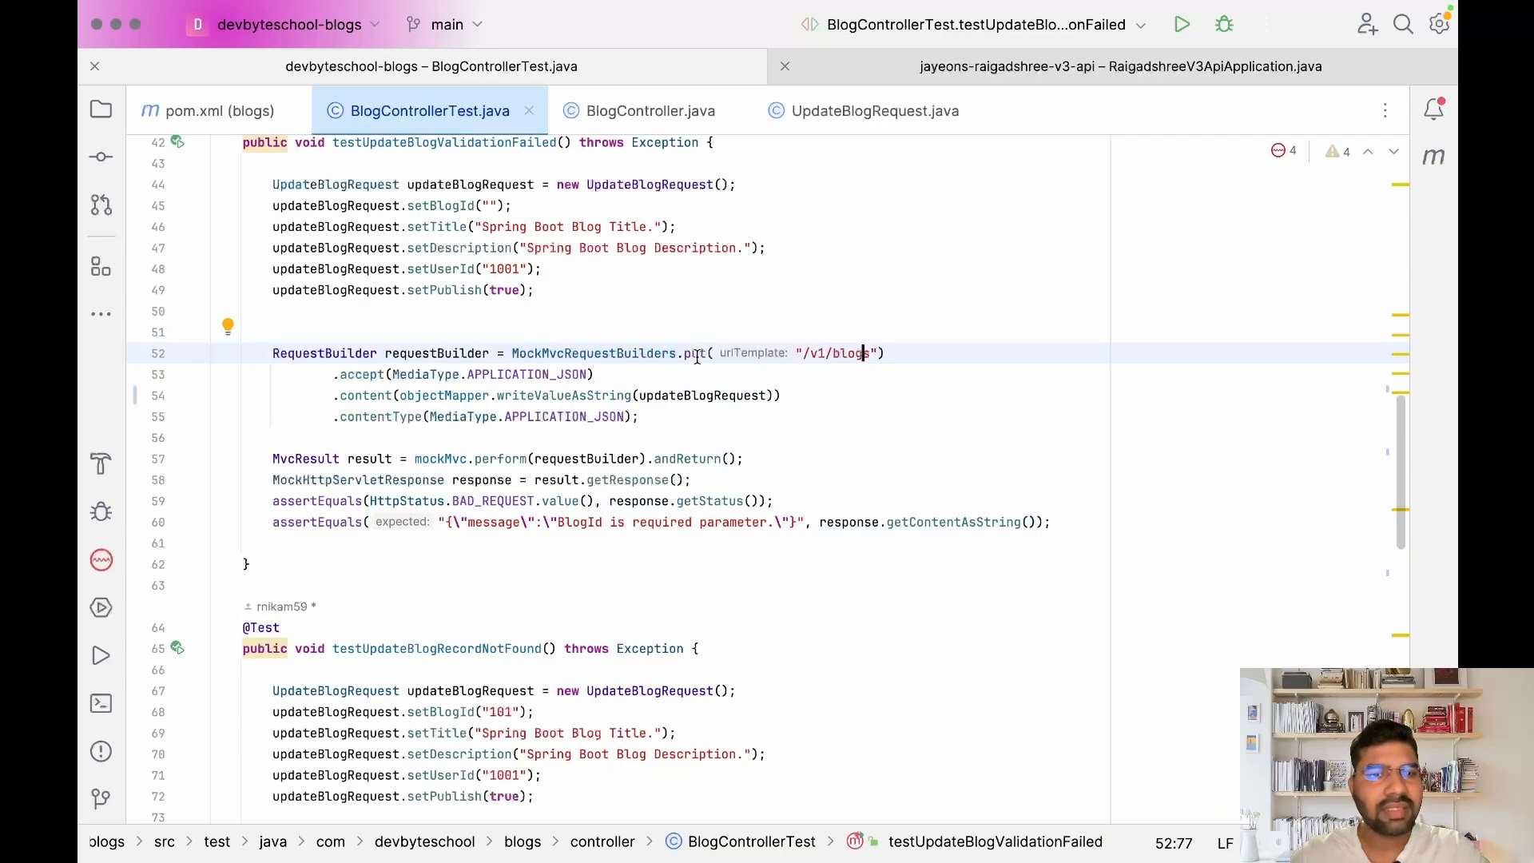
pyautogui.doubleClick(529, 374)
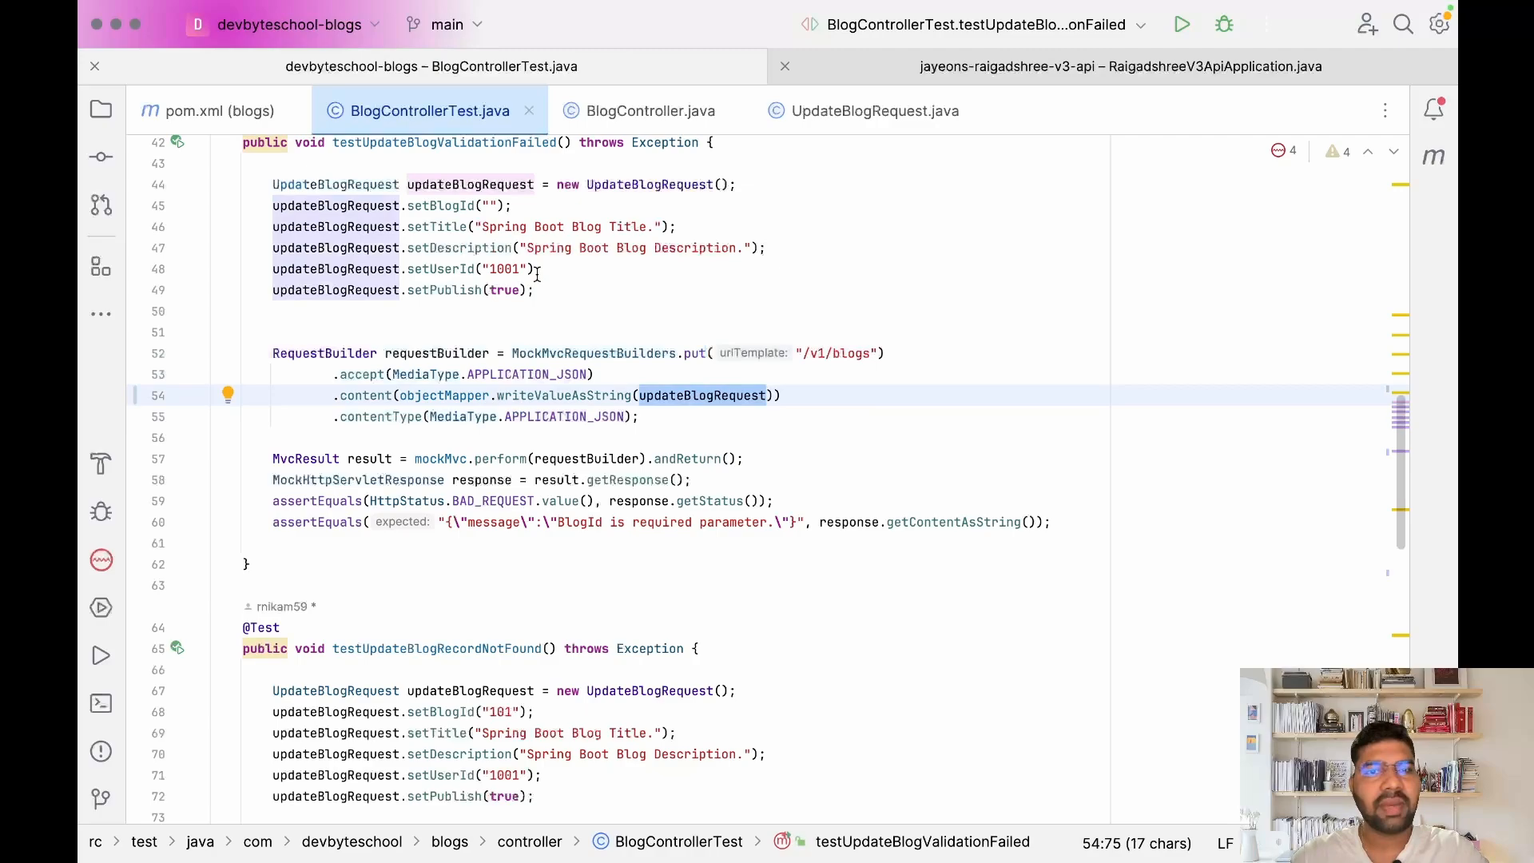
pyautogui.scroll(-3)
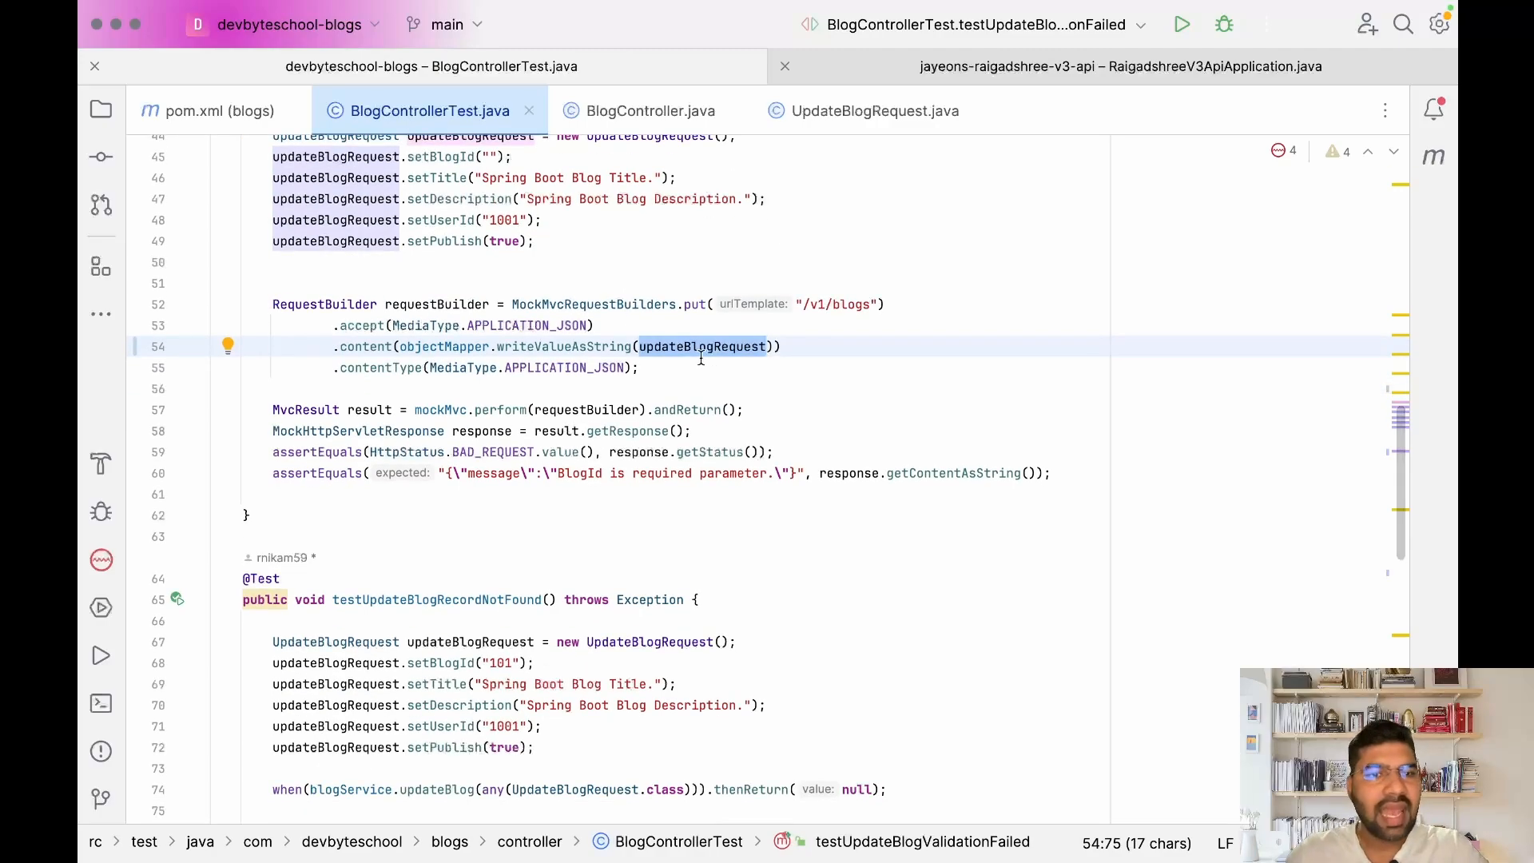
pyautogui.scroll(-3)
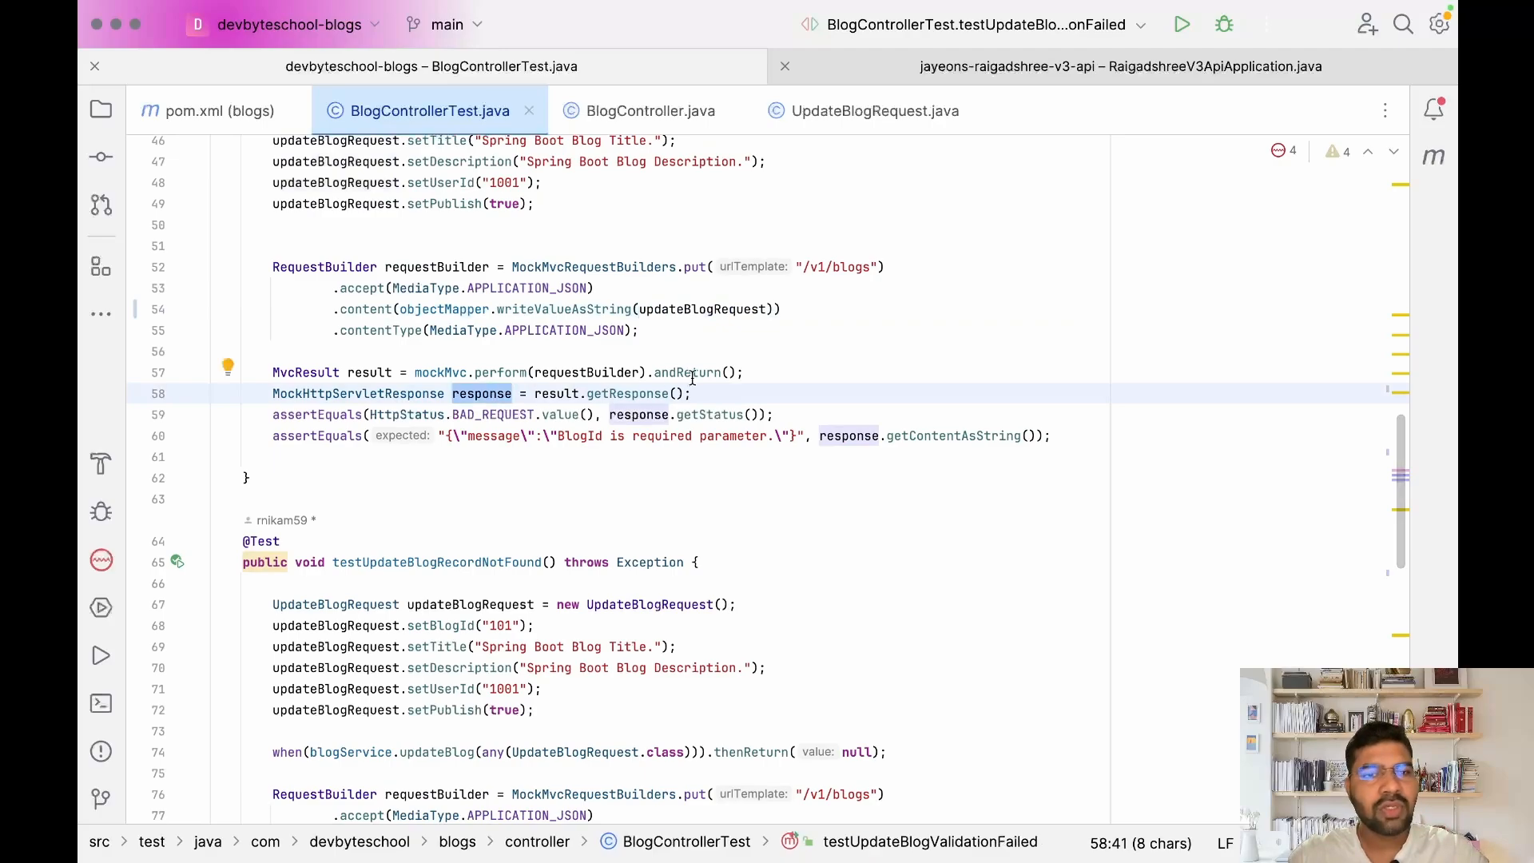
pyautogui.scroll(-3)
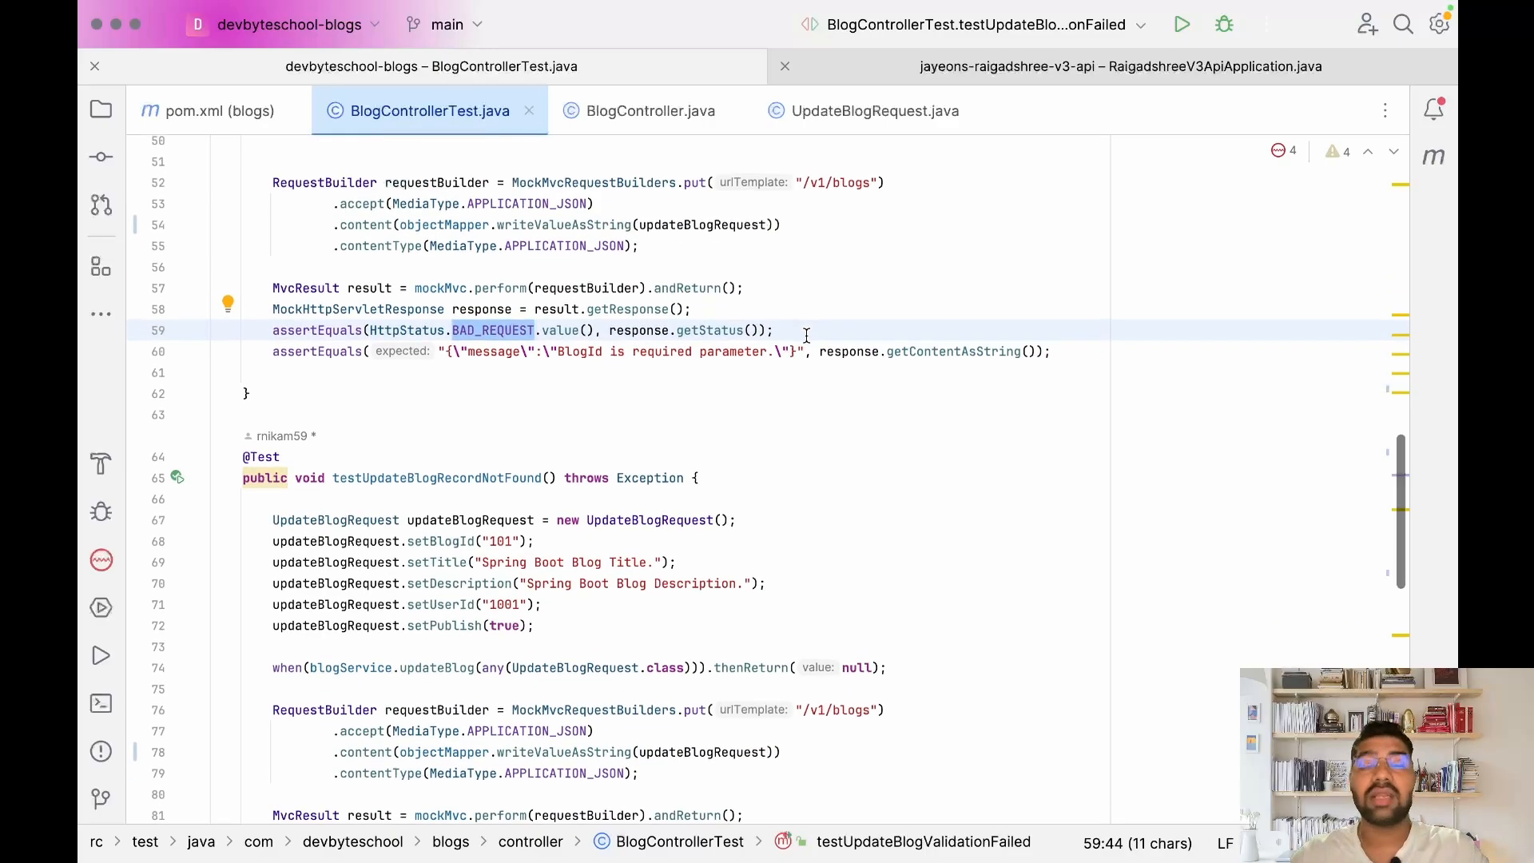
pyautogui.moveTo(736, 374)
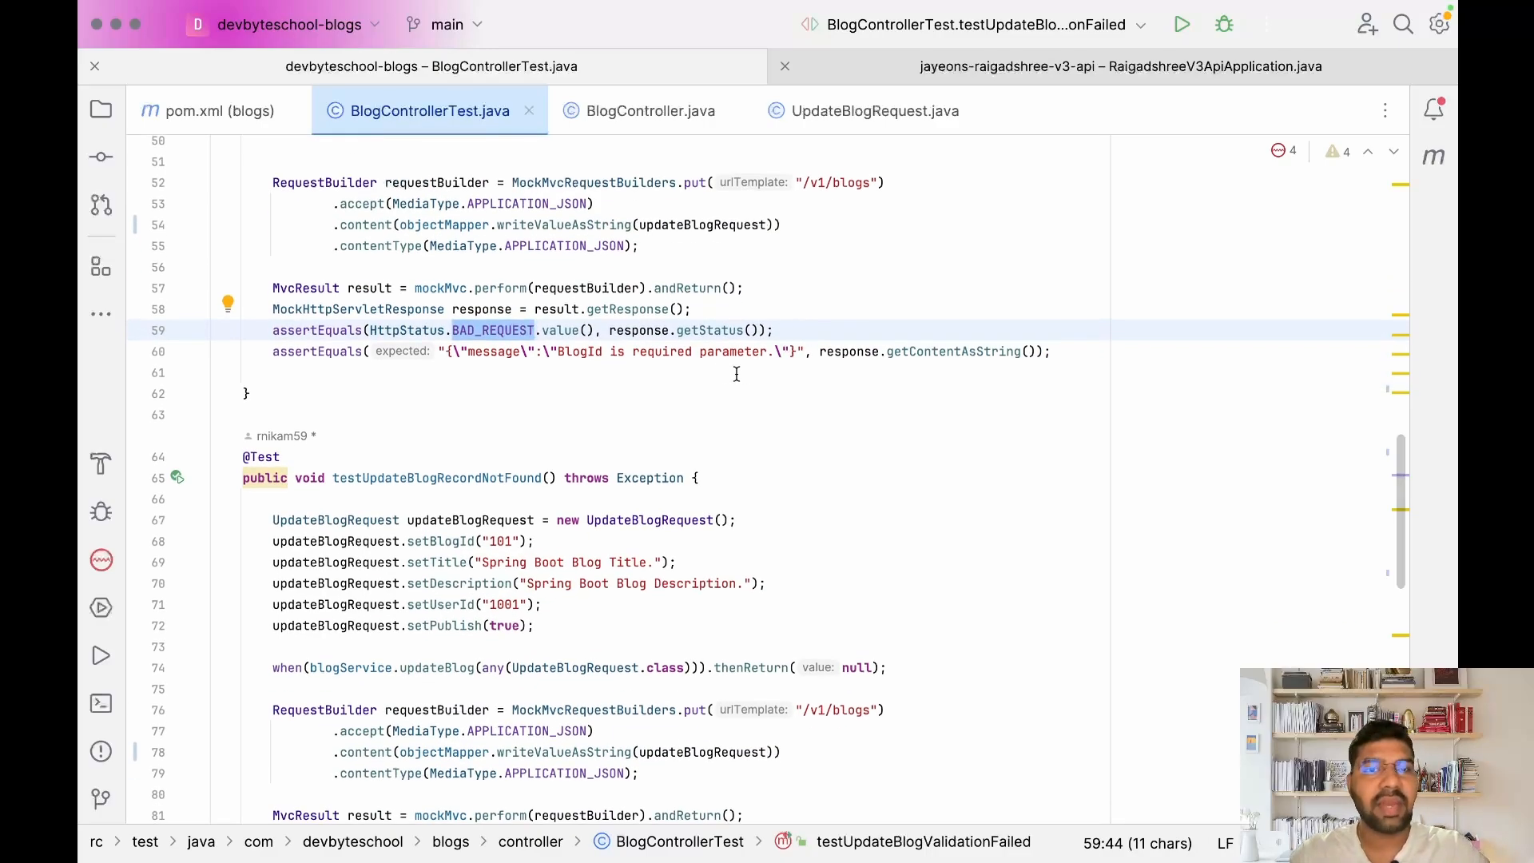
pyautogui.moveTo(591, 365)
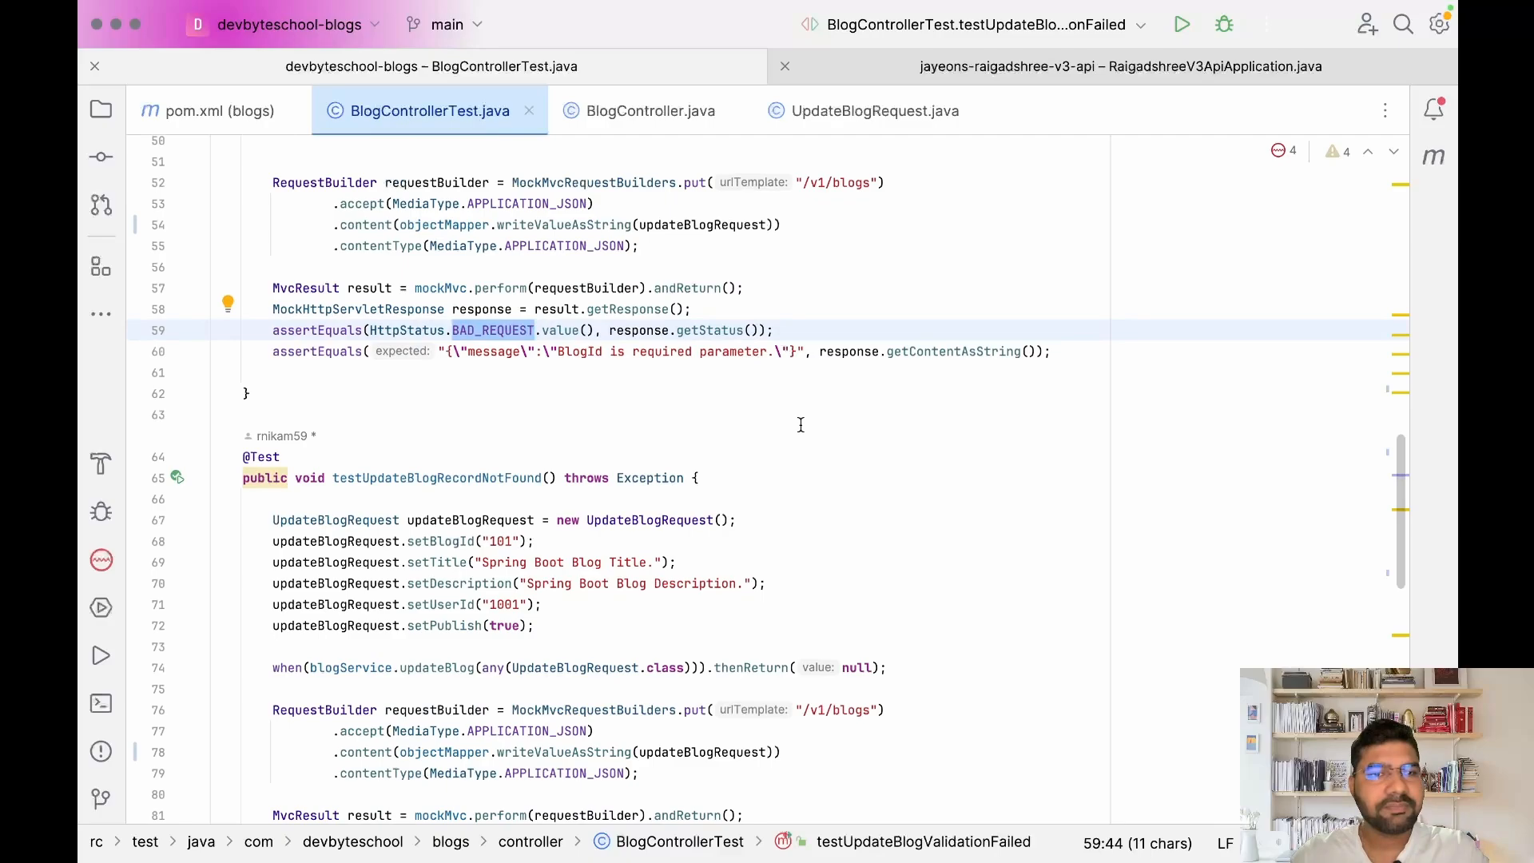
pyautogui.scroll(-3)
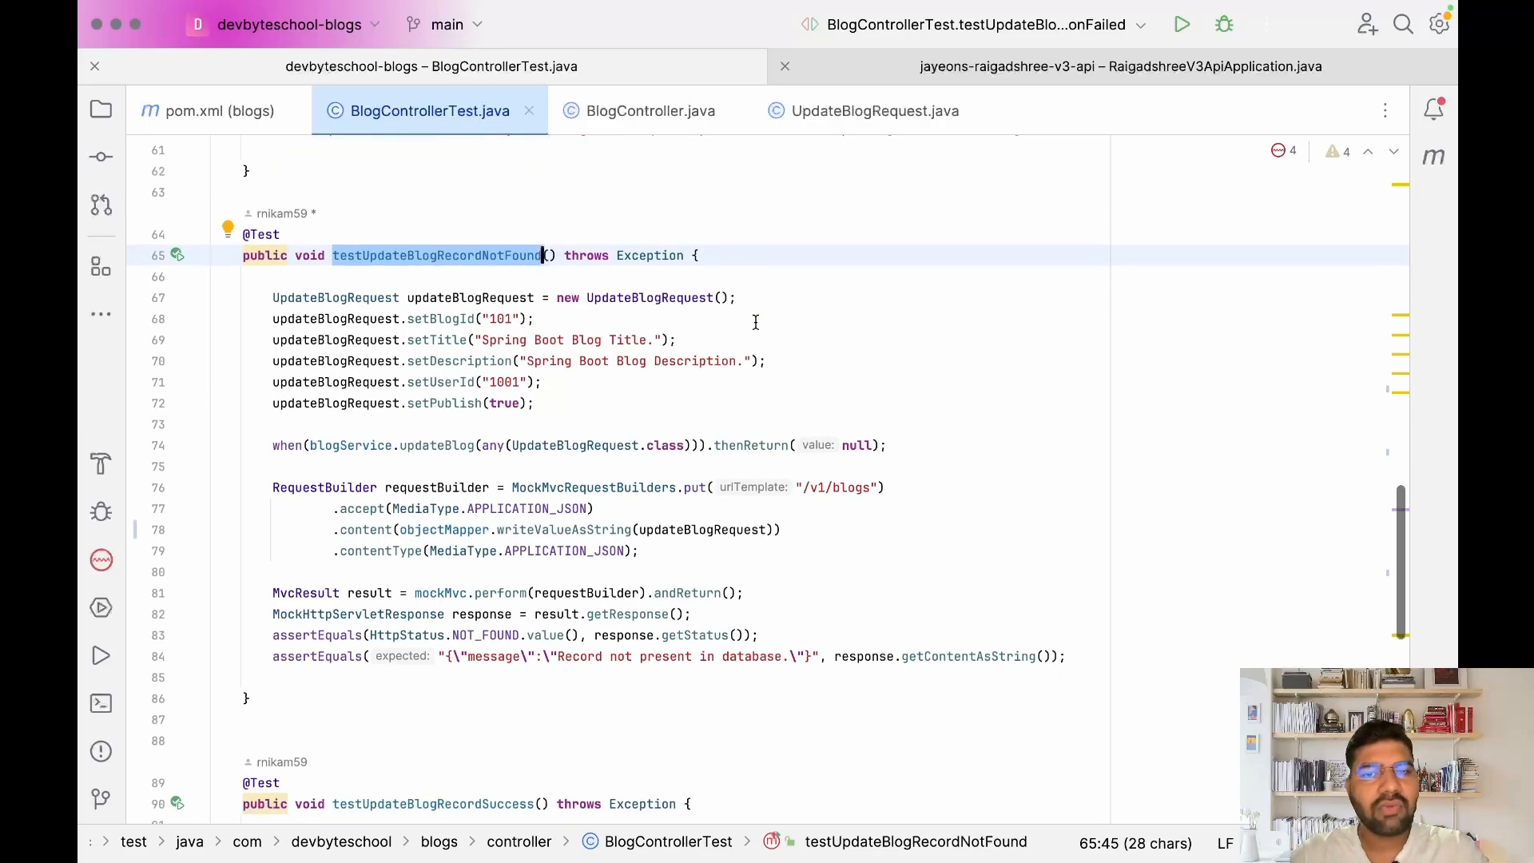
pyautogui.scroll(-3)
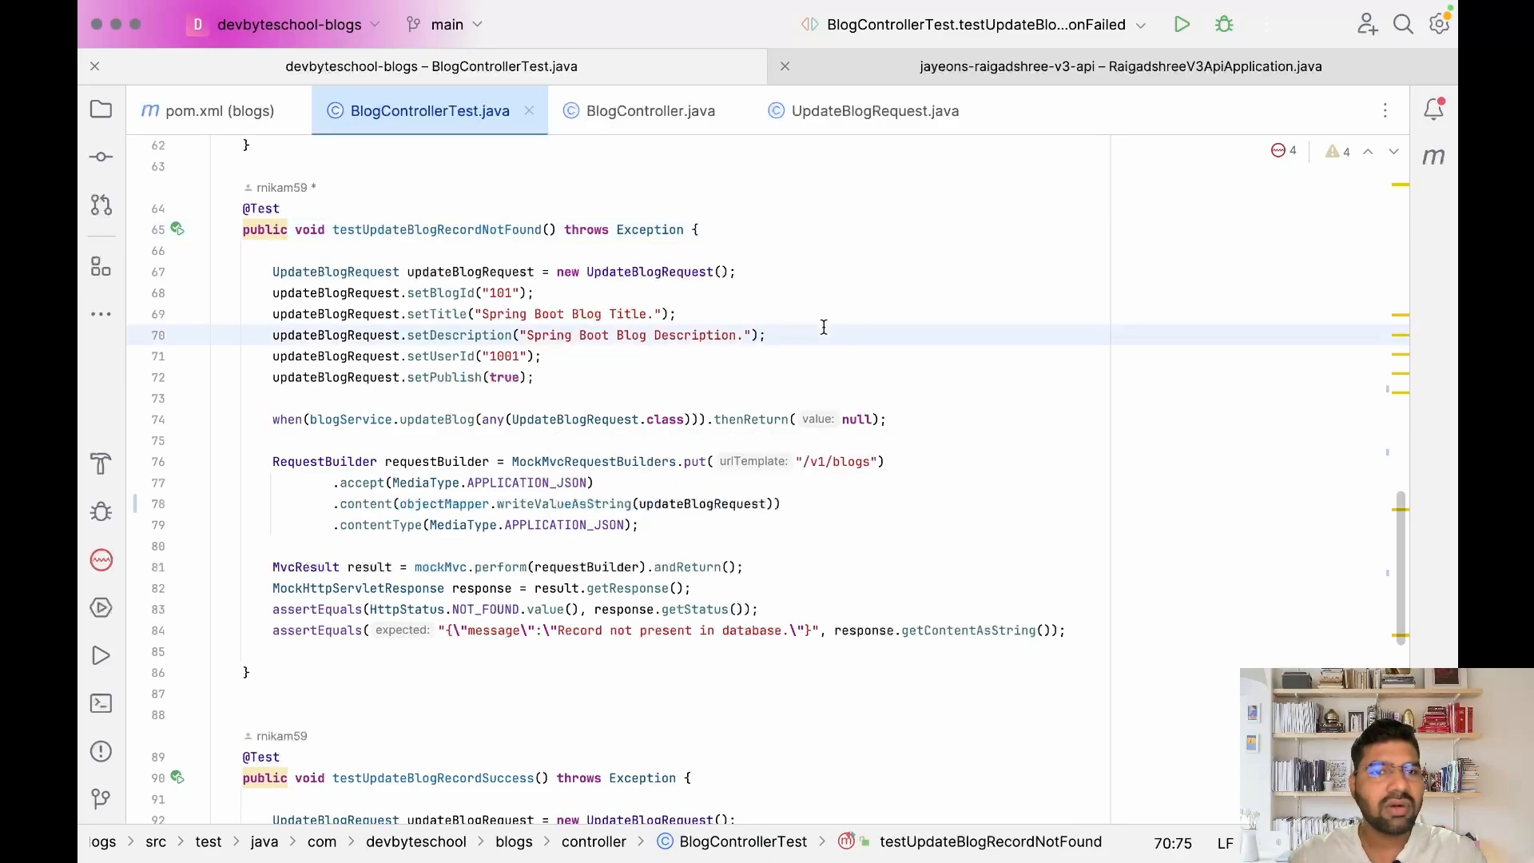
pyautogui.scroll(-3)
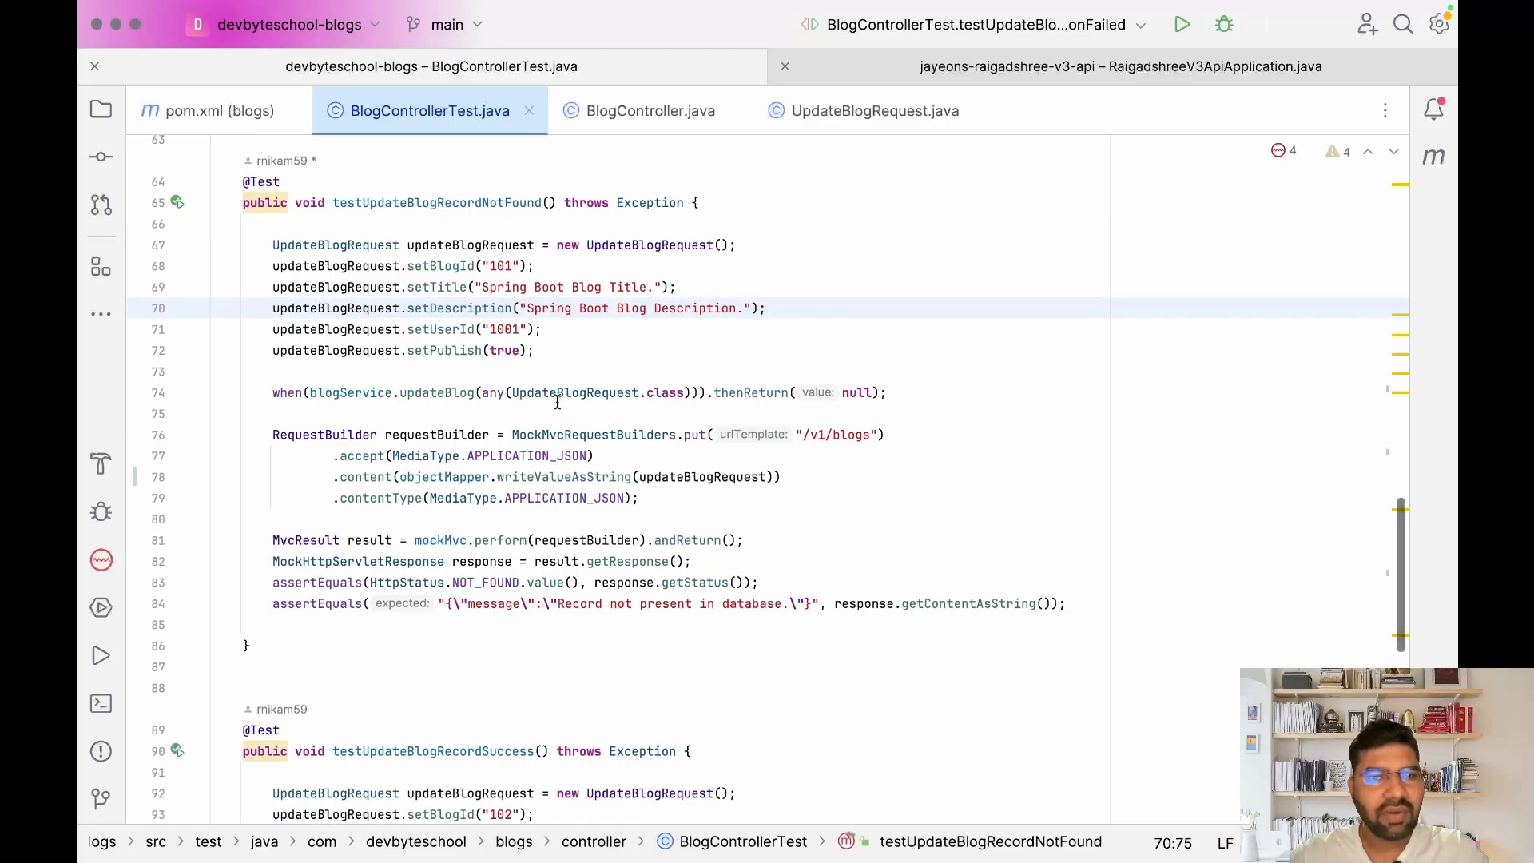
pyautogui.doubleClick(574, 393)
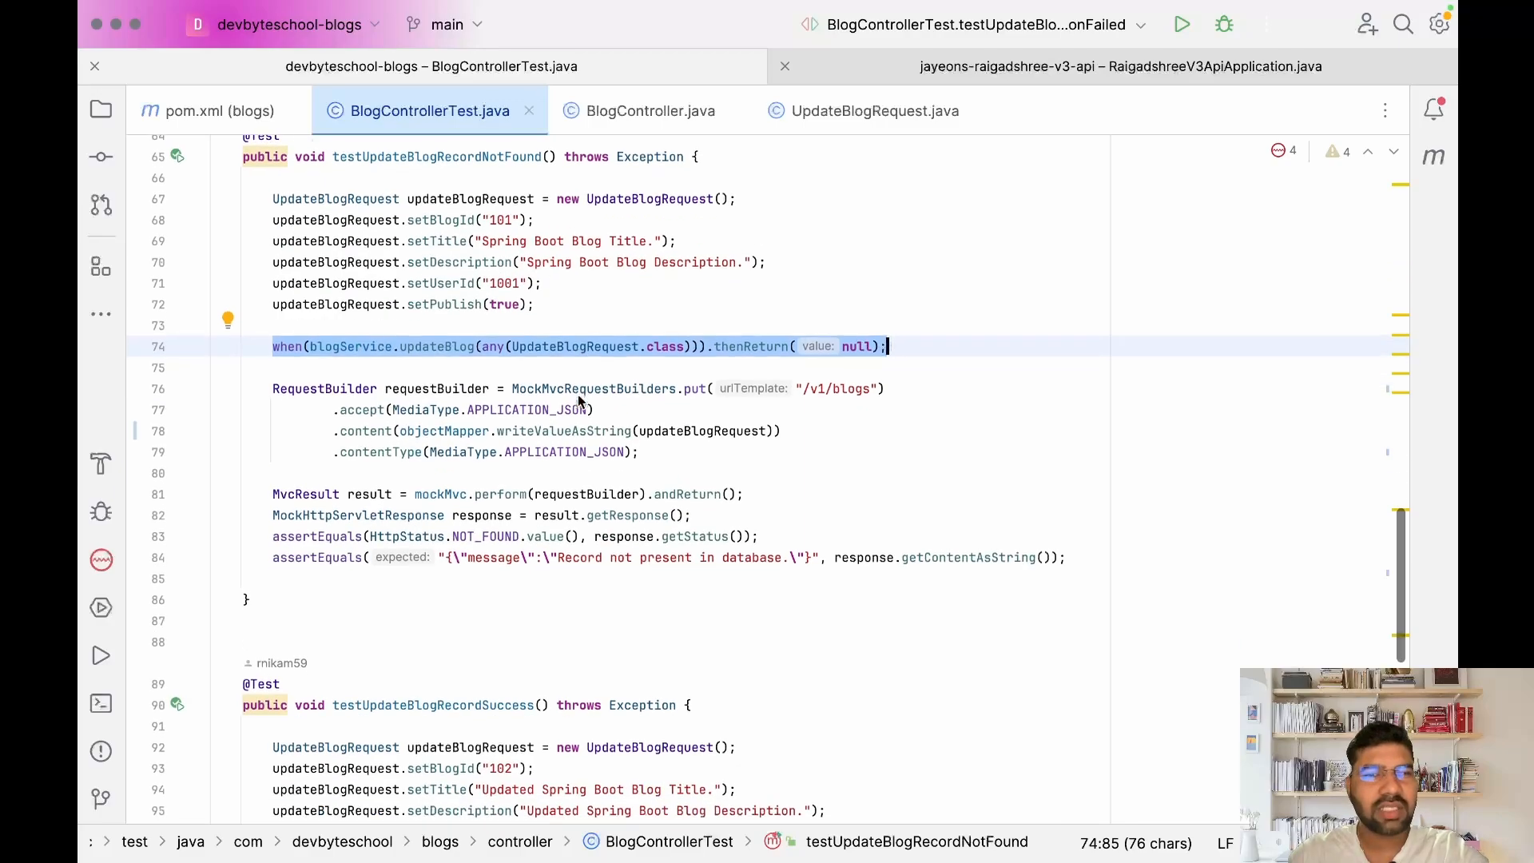
pyautogui.scroll(-3)
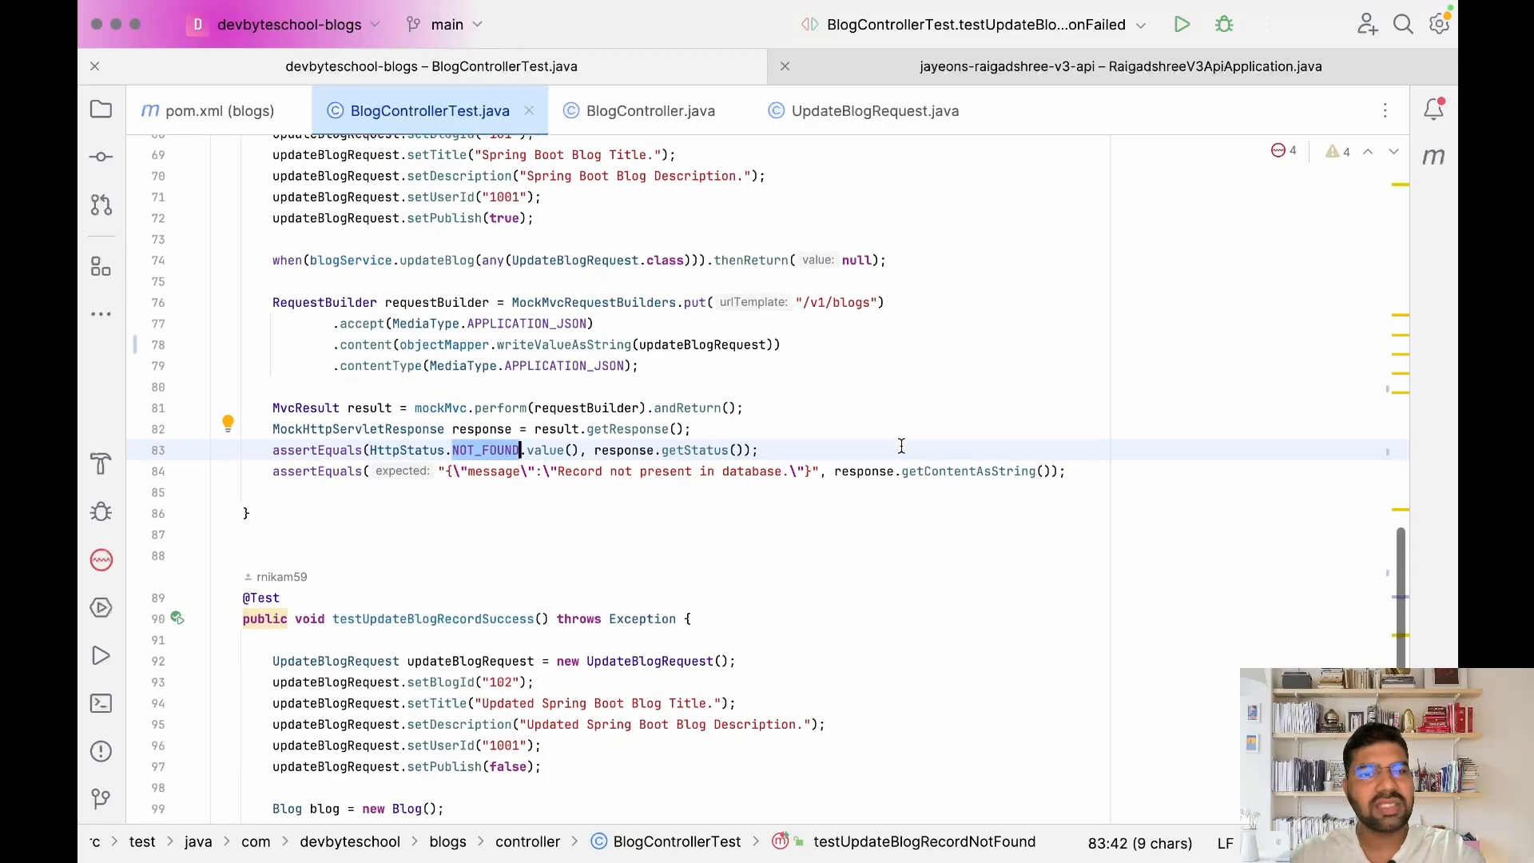
pyautogui.moveTo(609, 483)
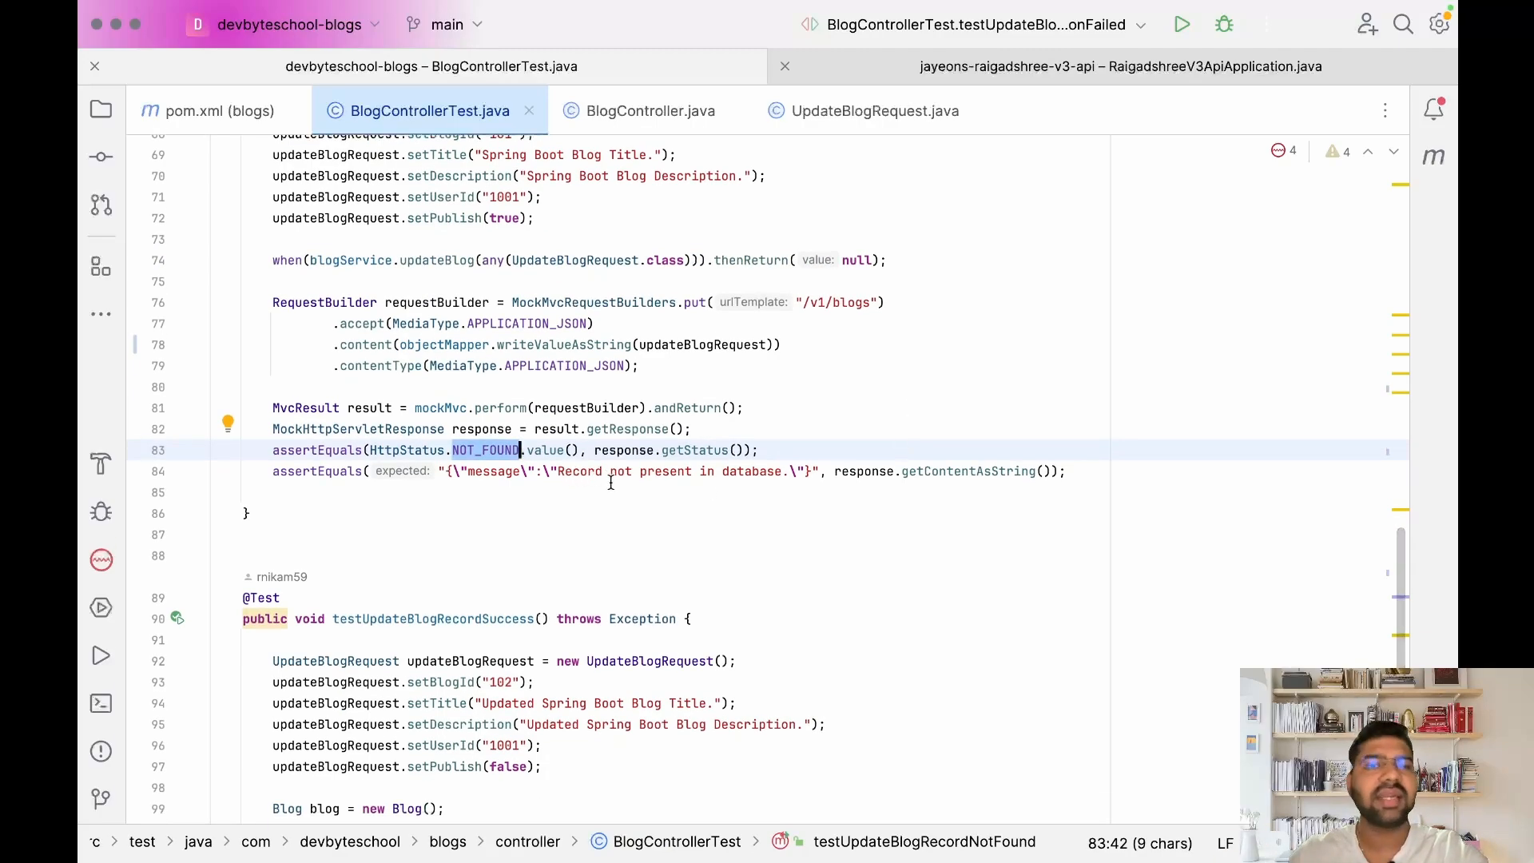
pyautogui.scroll(-3)
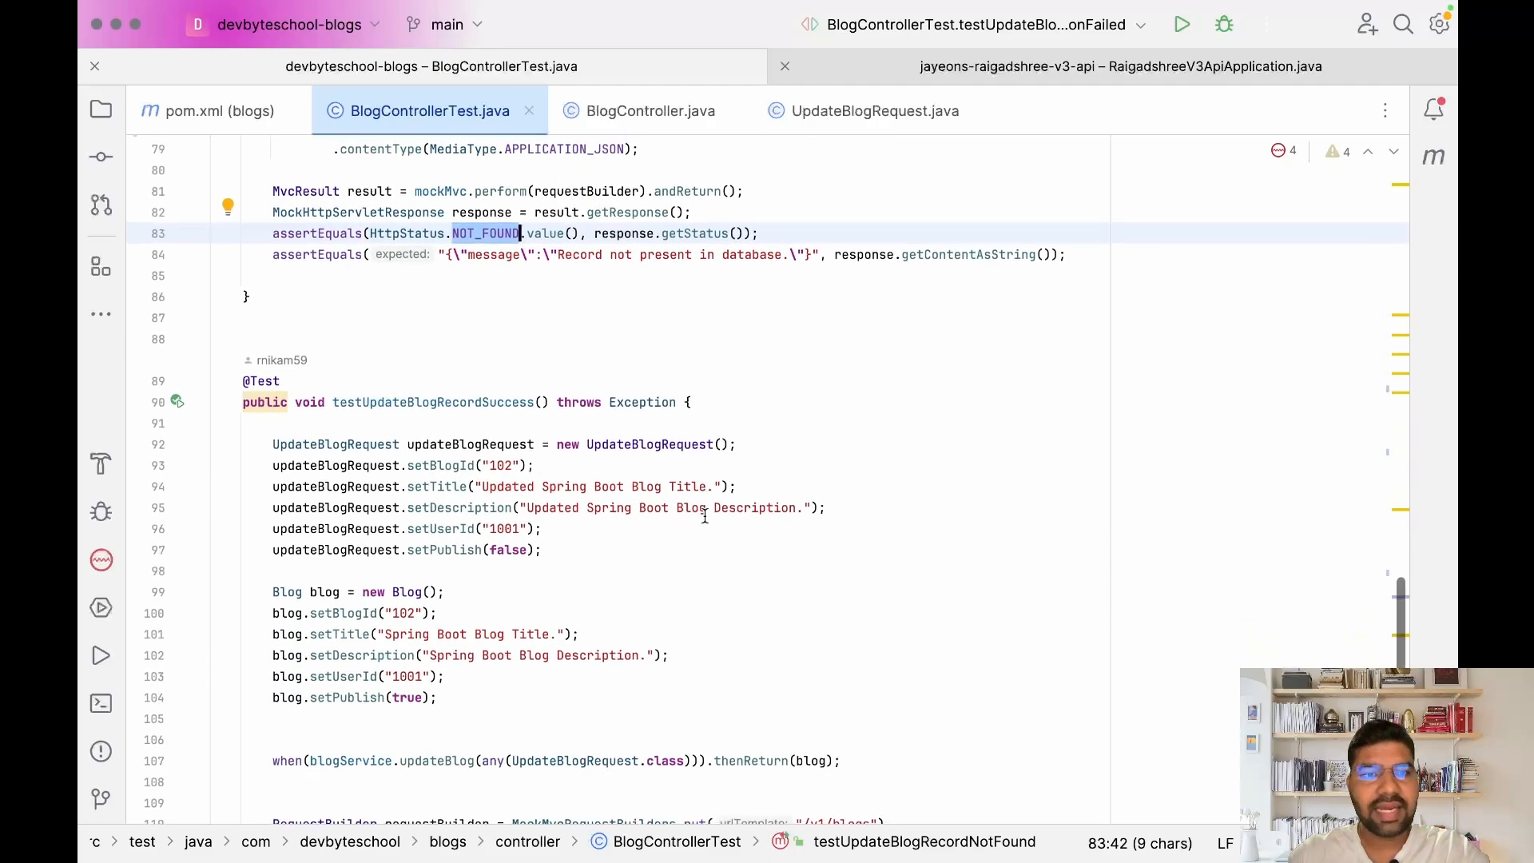
pyautogui.scroll(-3)
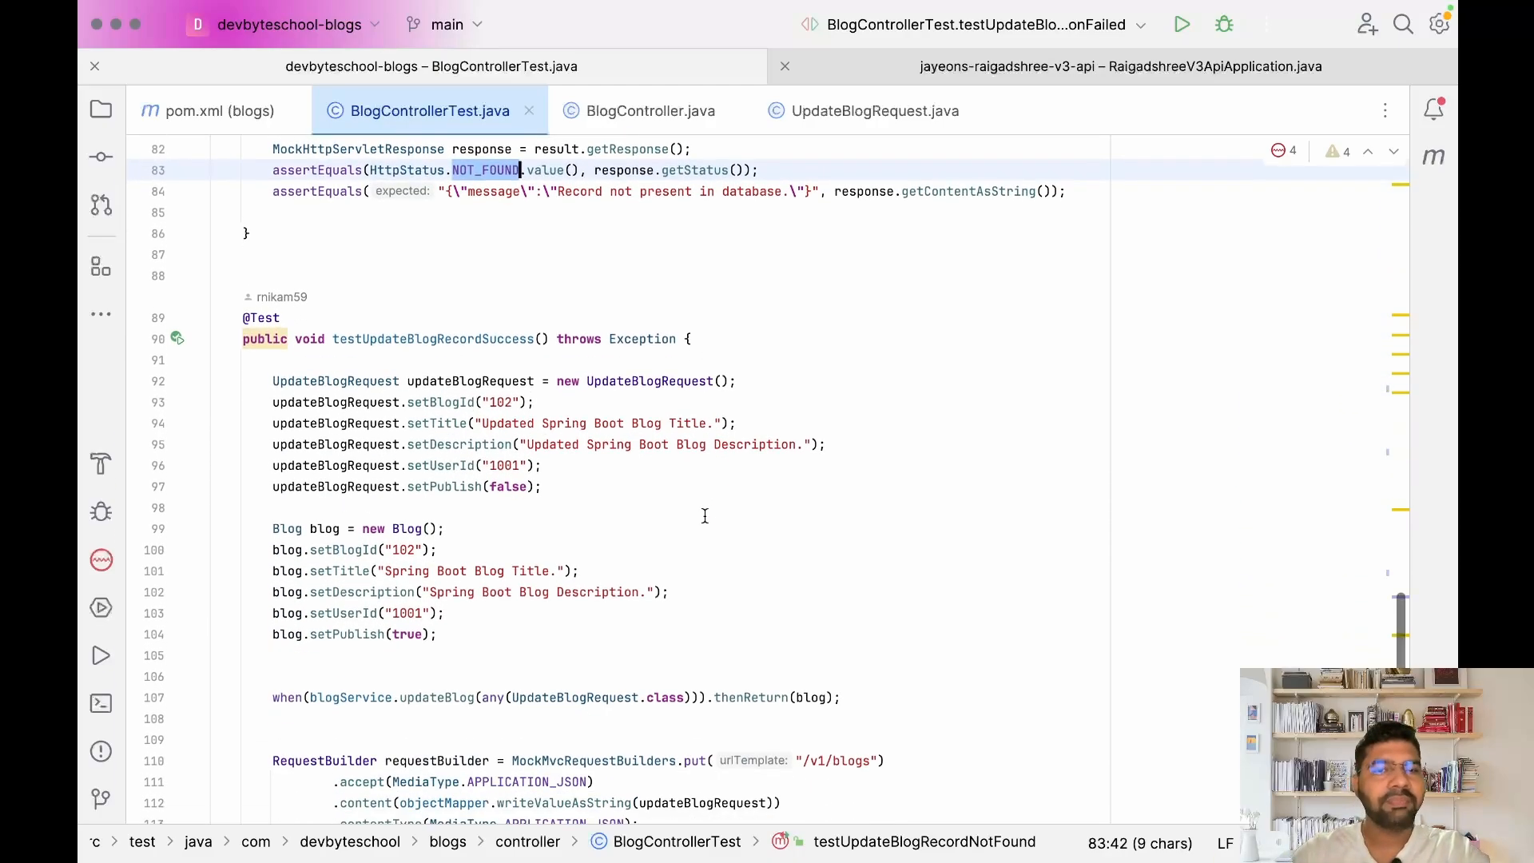
pyautogui.scroll(-3)
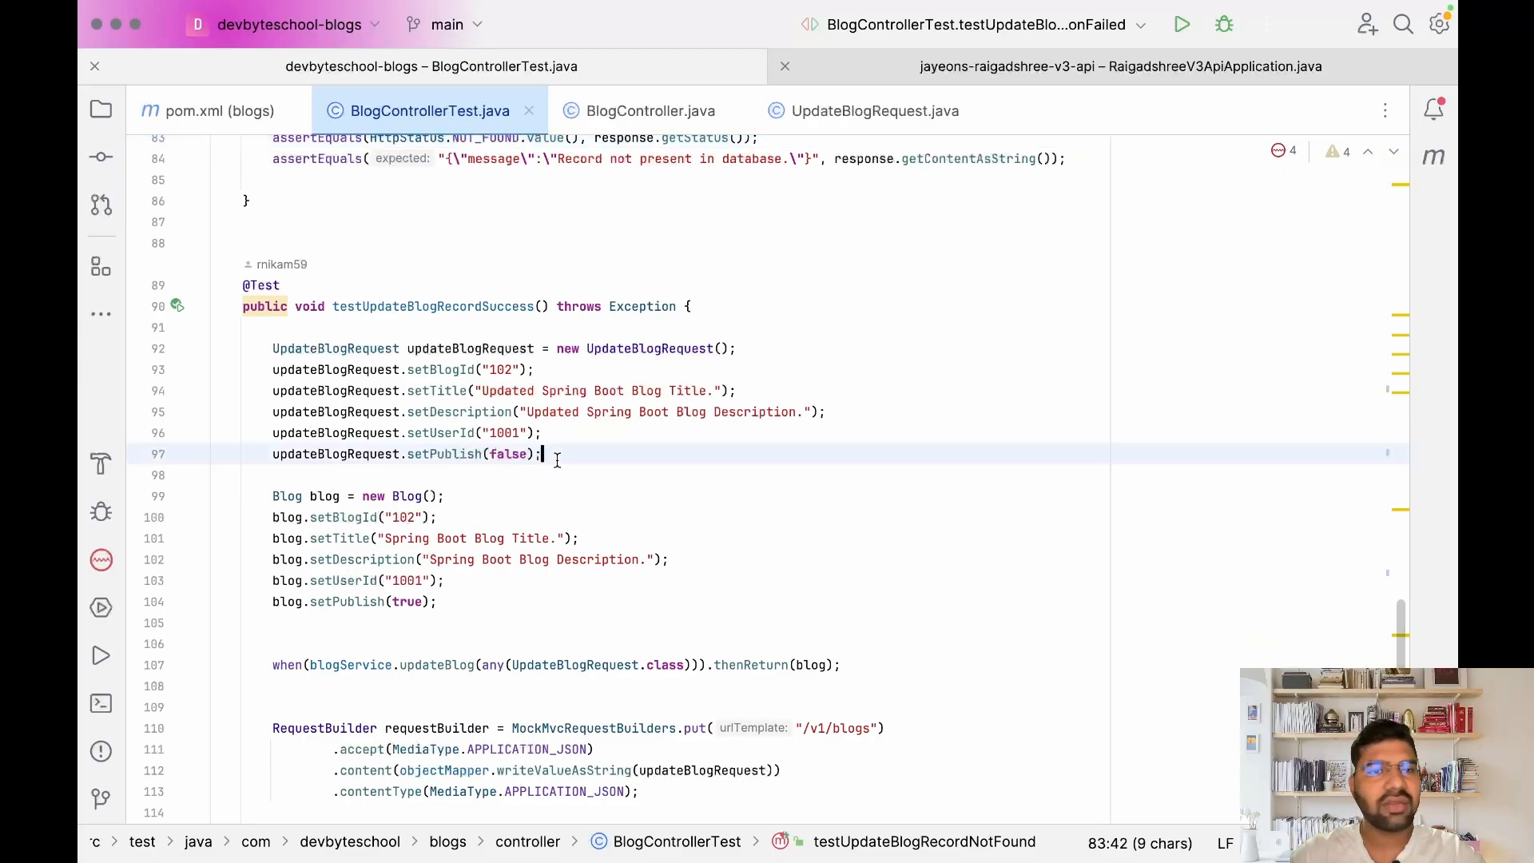
pyautogui.click(371, 391)
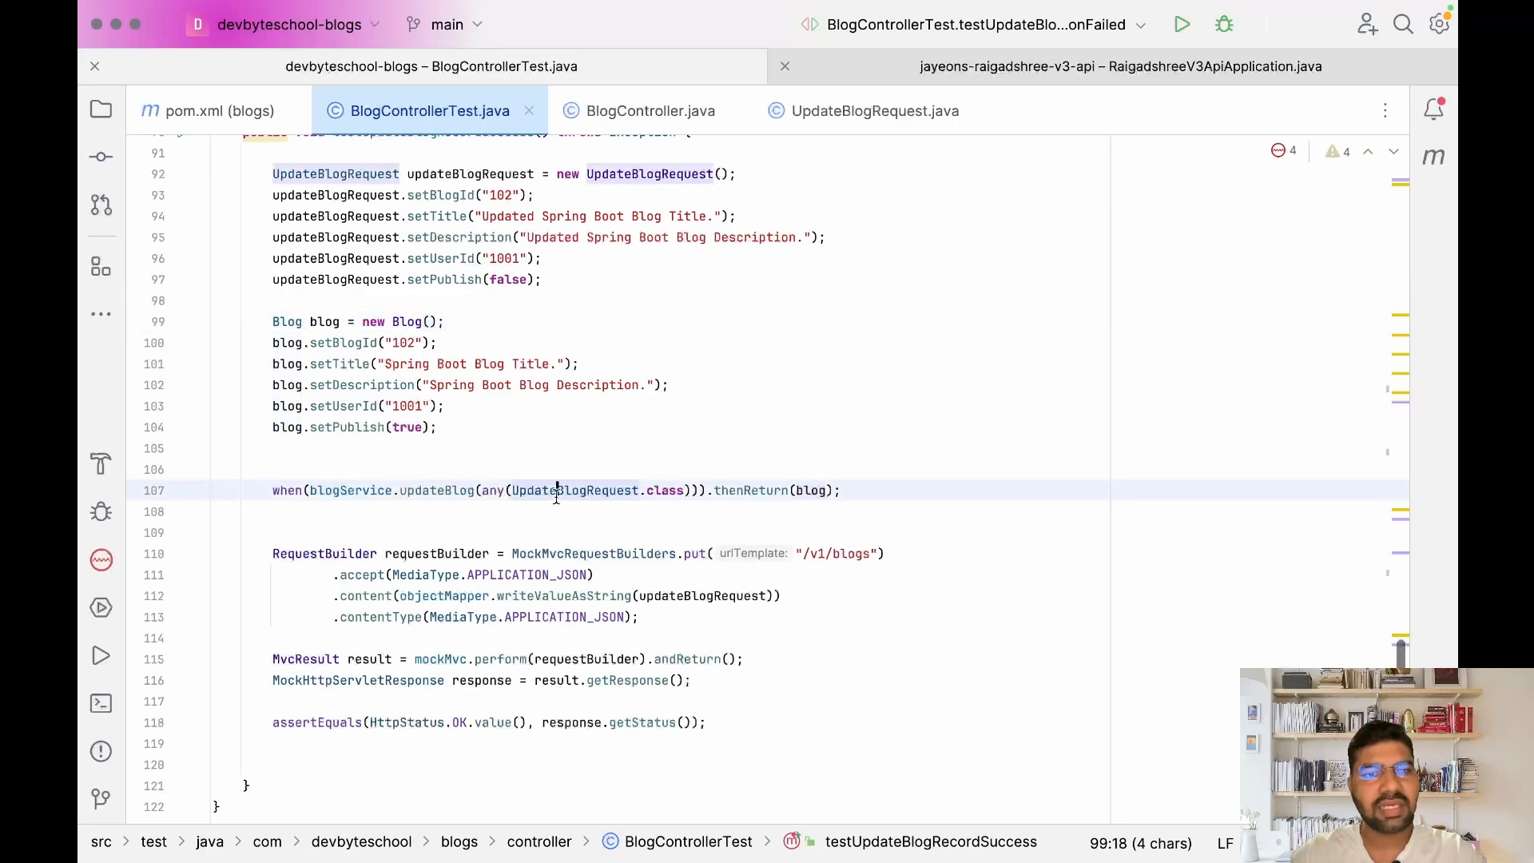
pyautogui.doubleClick(812, 491)
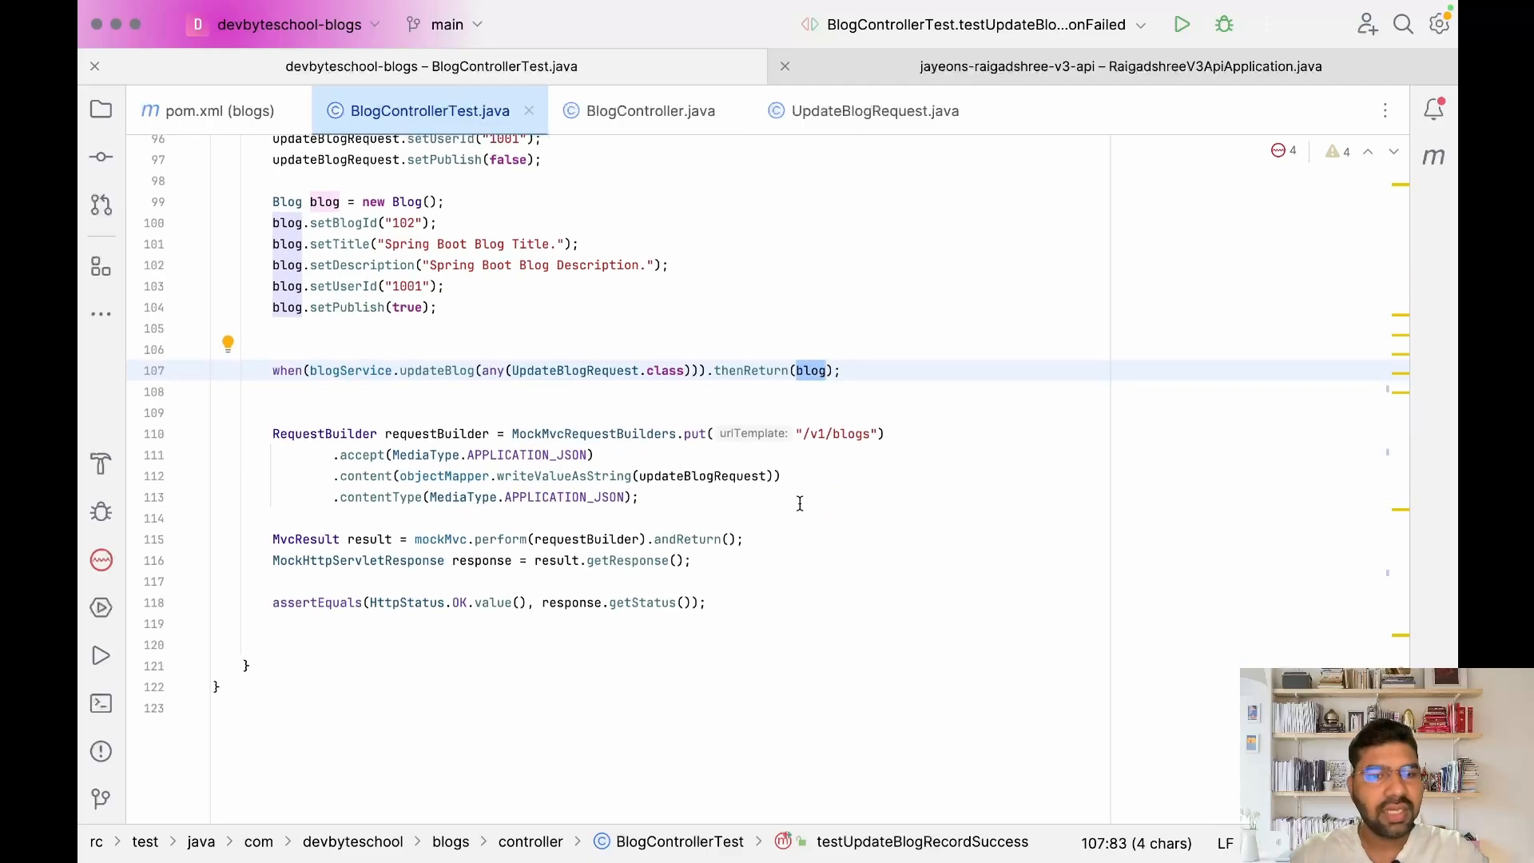
pyautogui.doubleClick(456, 602)
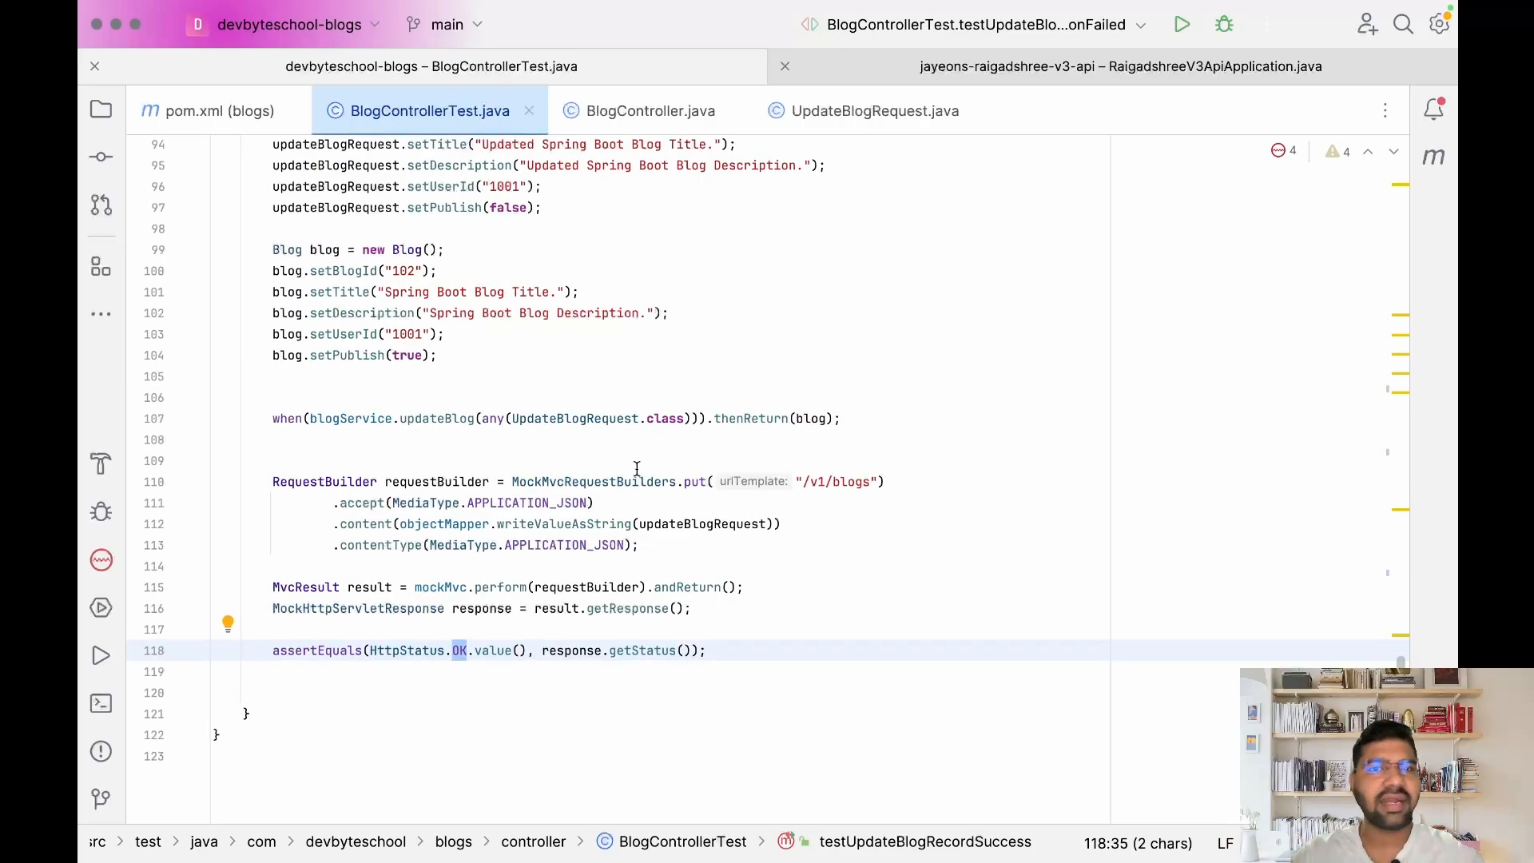
pyautogui.click(651, 111)
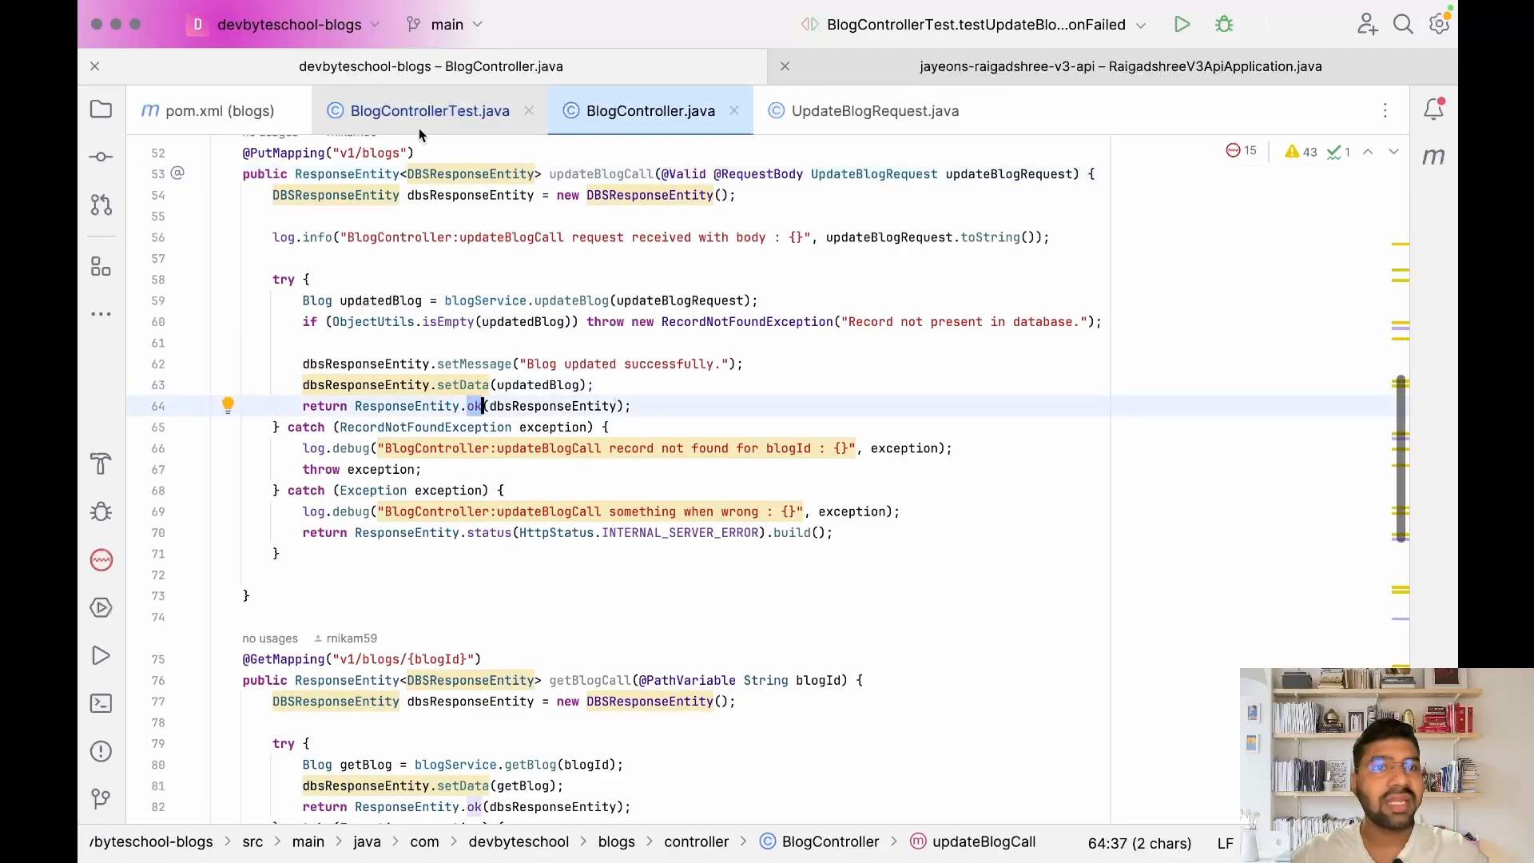
pyautogui.click(429, 110)
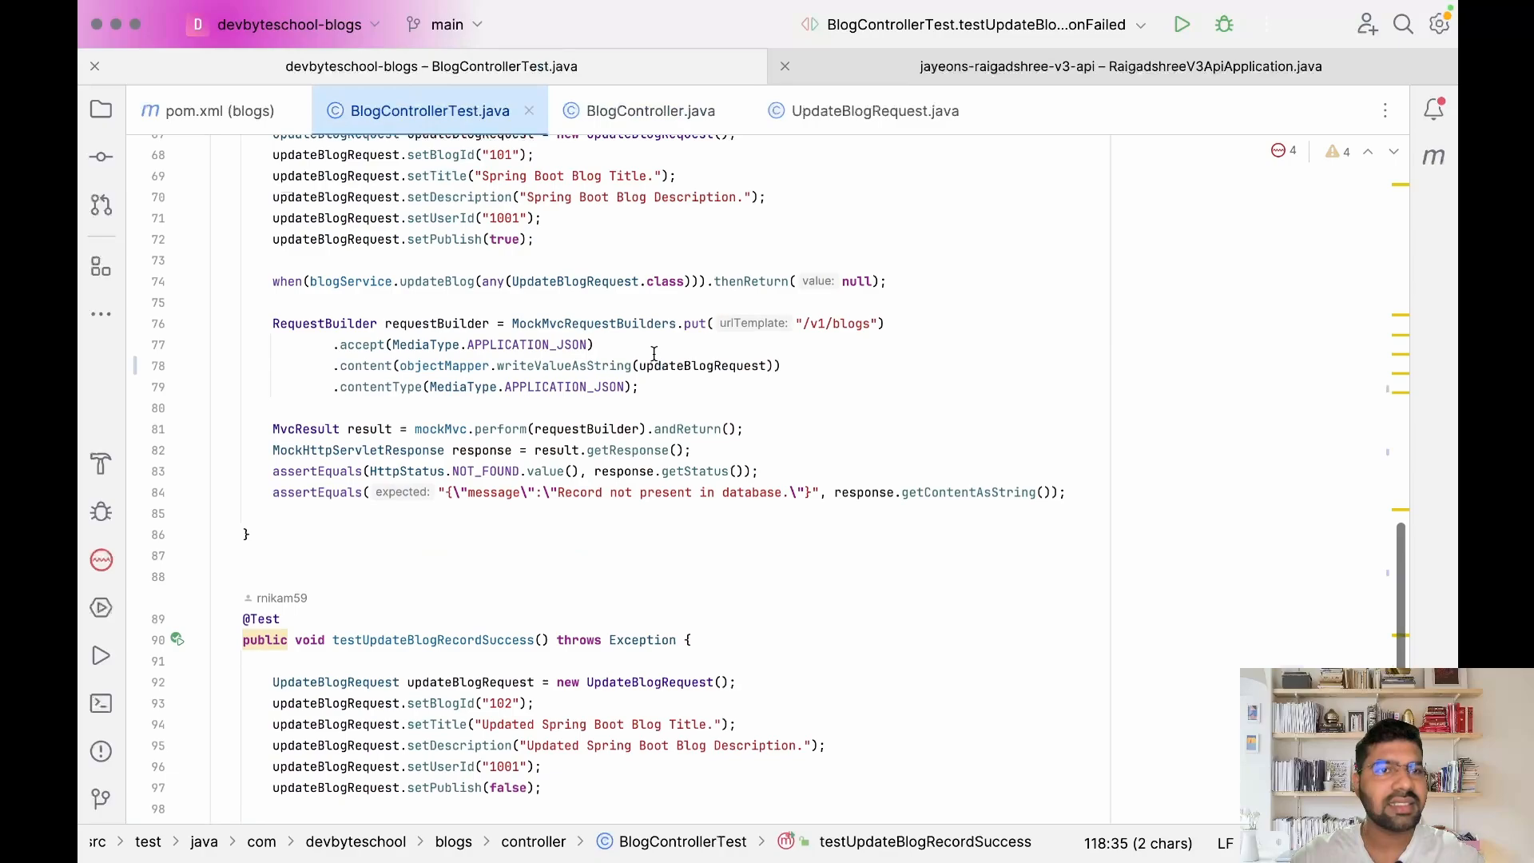
pyautogui.scroll(3)
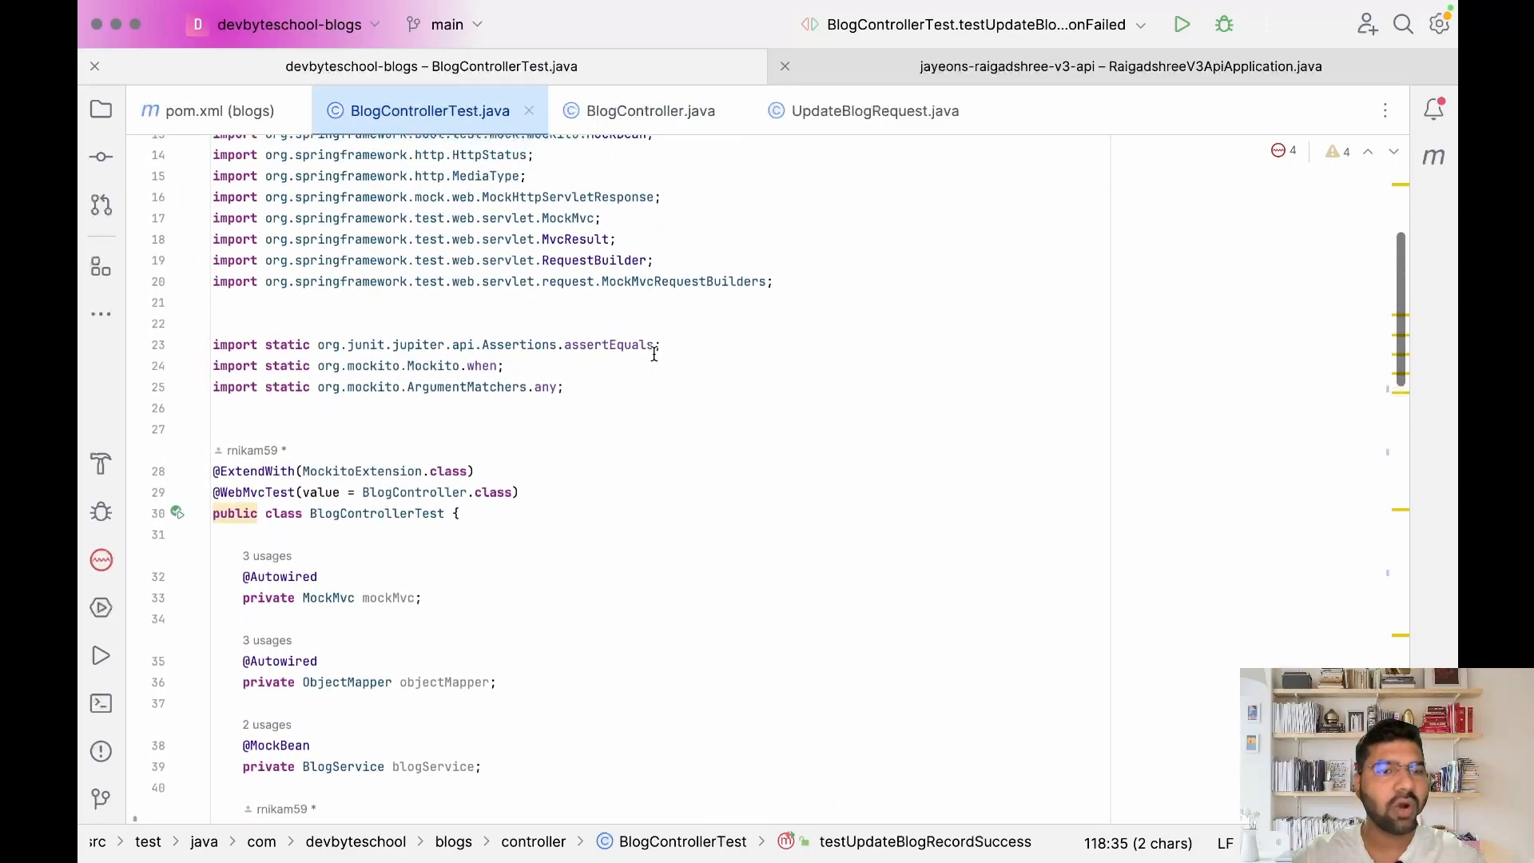
# Run 'BlogControllerTest' from the class's green gutter icon.
pyautogui.click(177, 405)
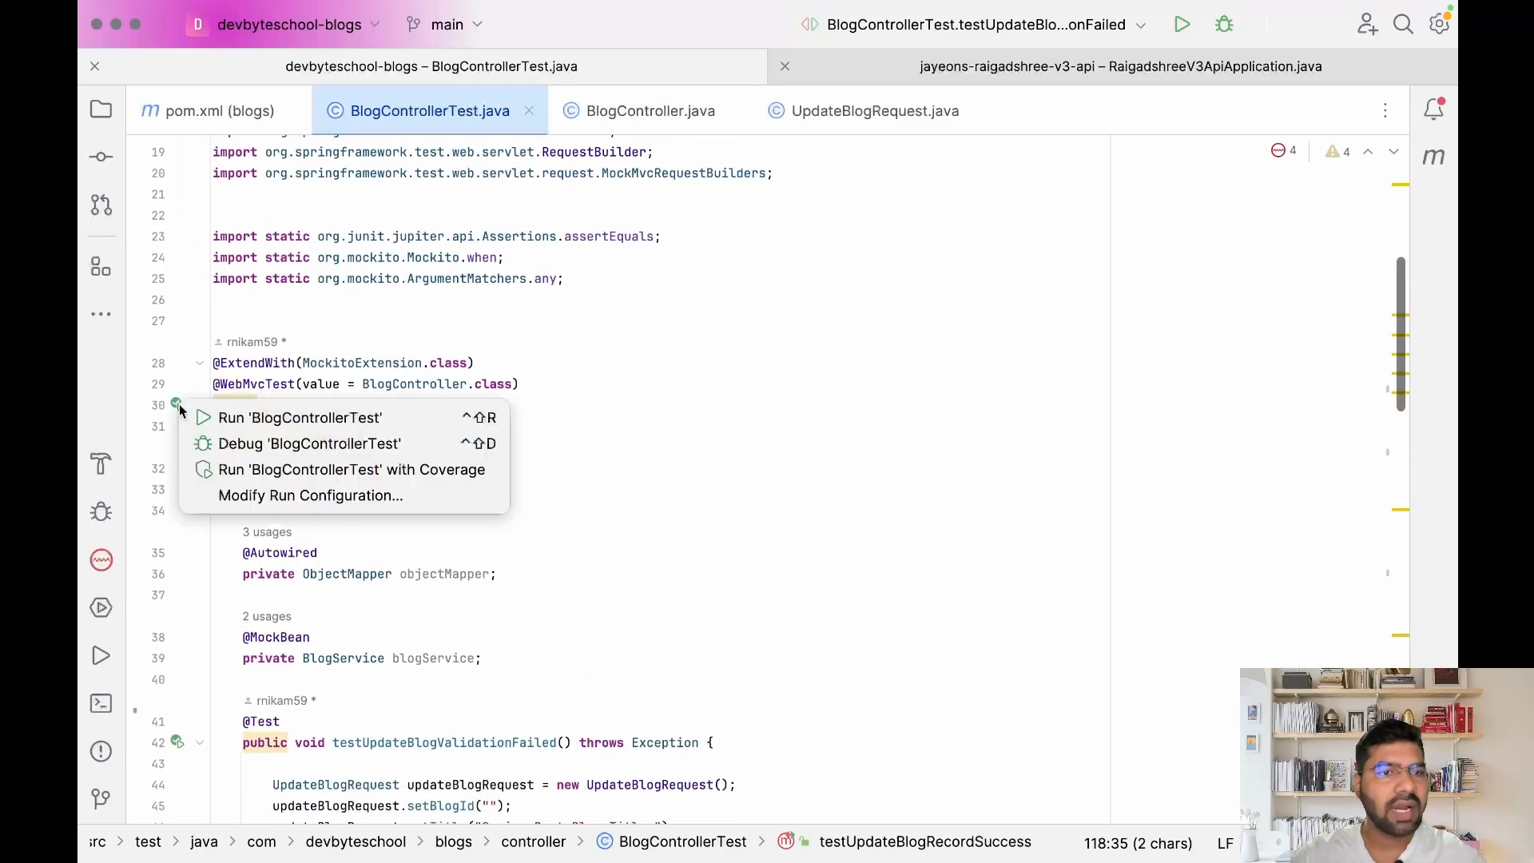
pyautogui.click(299, 417)
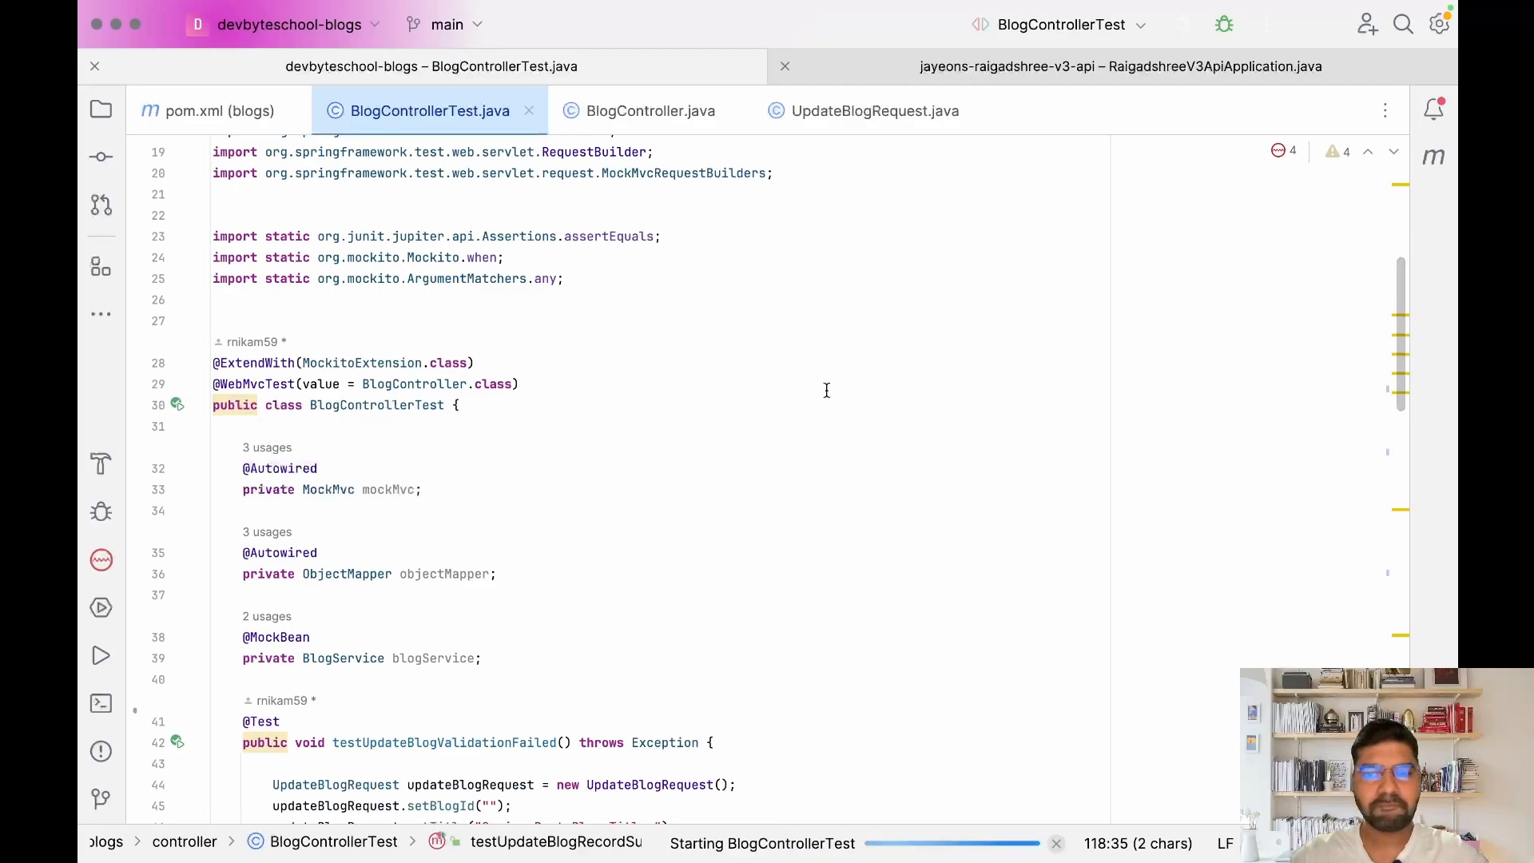